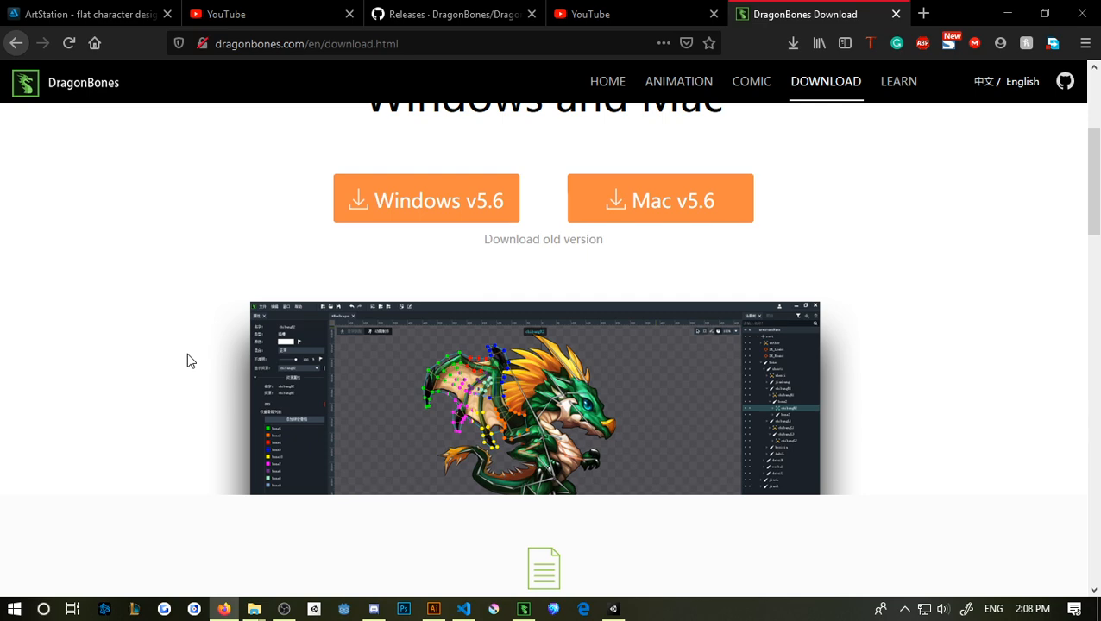
Open the Sheep demo project from the DragonBones Pro start page
scroll(up, 3)
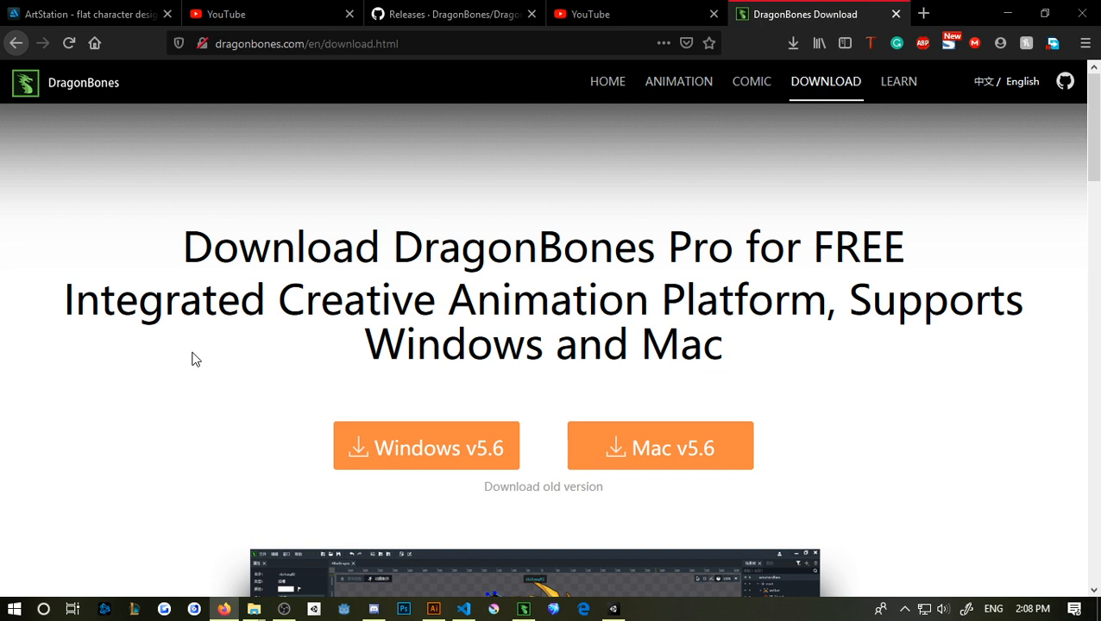
mouse_move(391, 233)
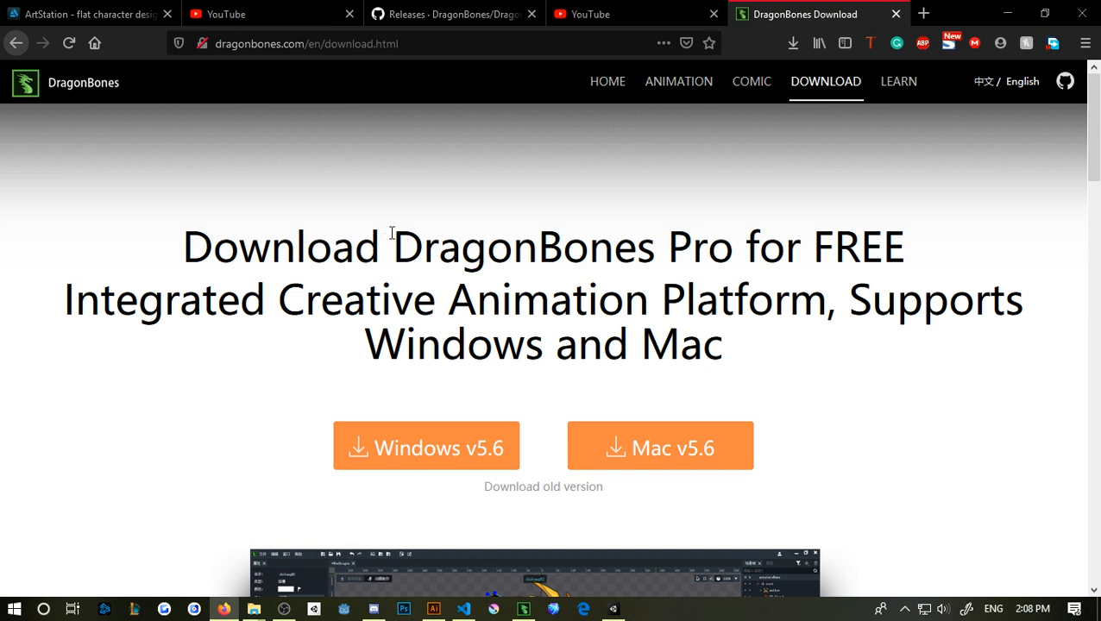
click(306, 44)
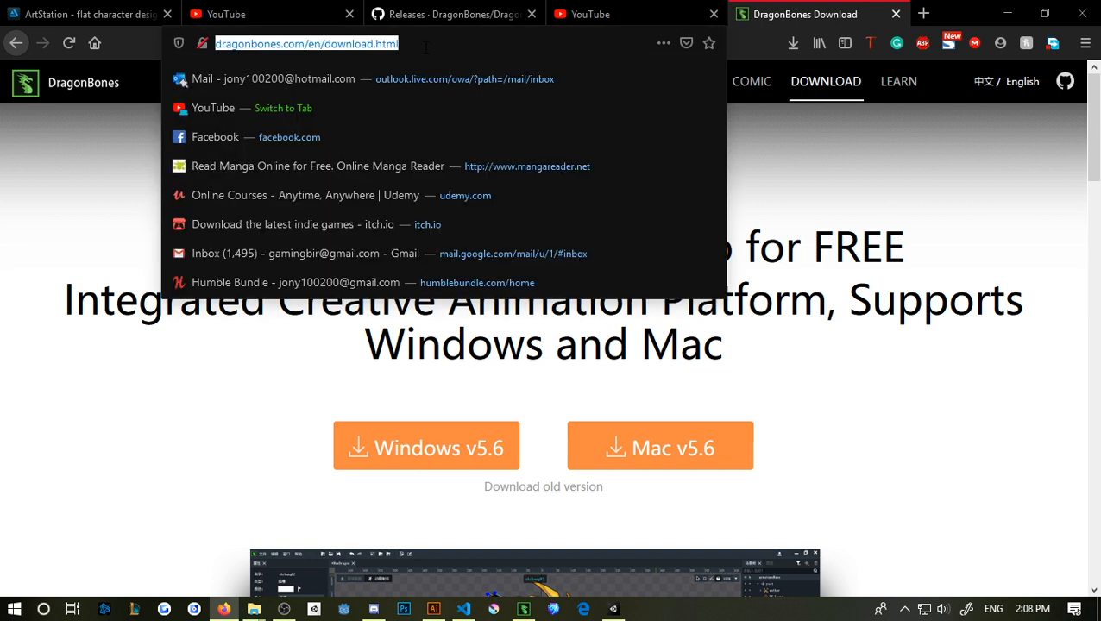
mouse_move(289, 346)
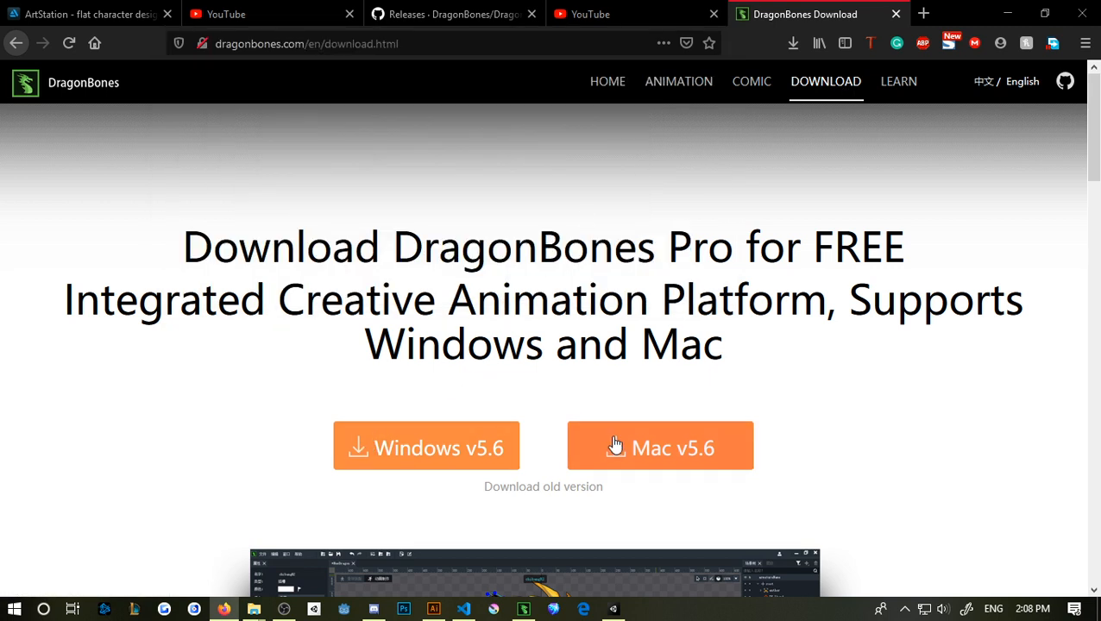
mouse_move(469, 398)
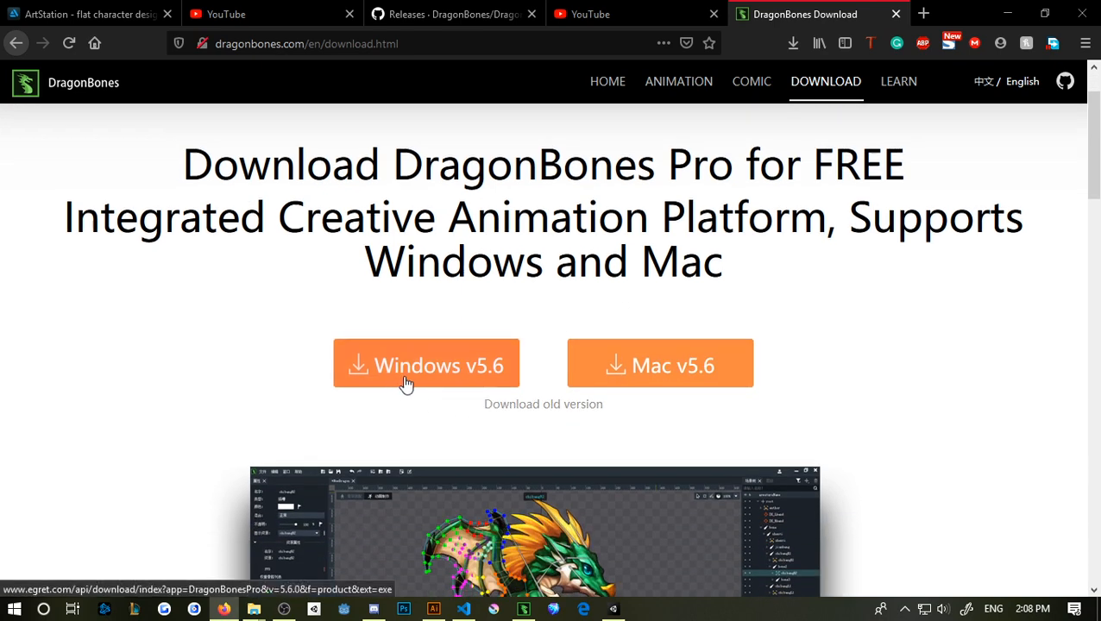
mouse_move(469, 389)
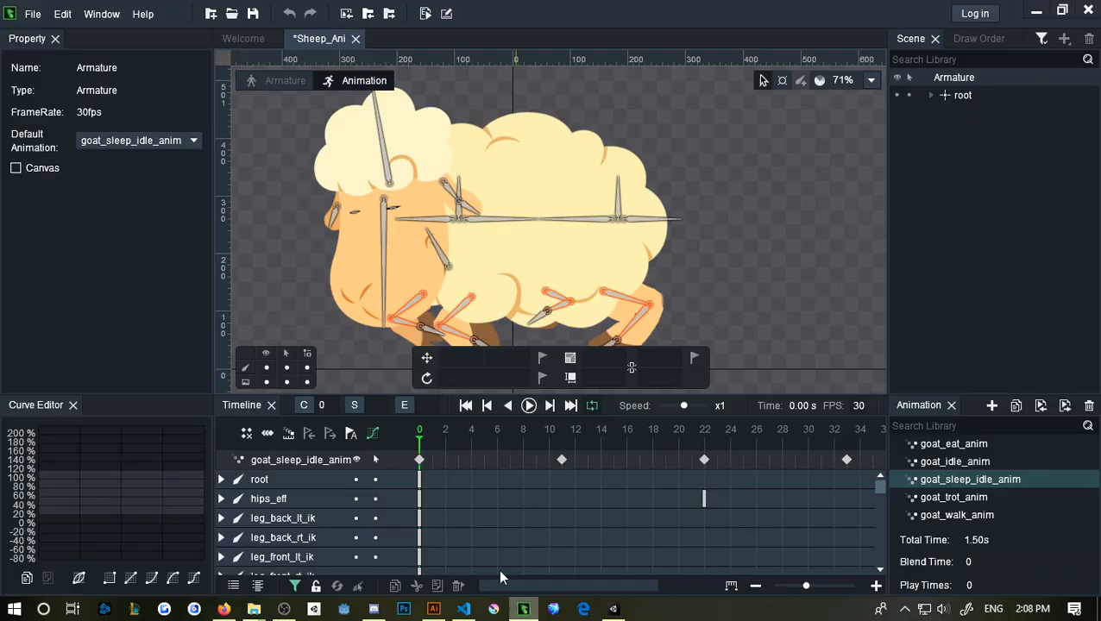
mouse_move(237, 184)
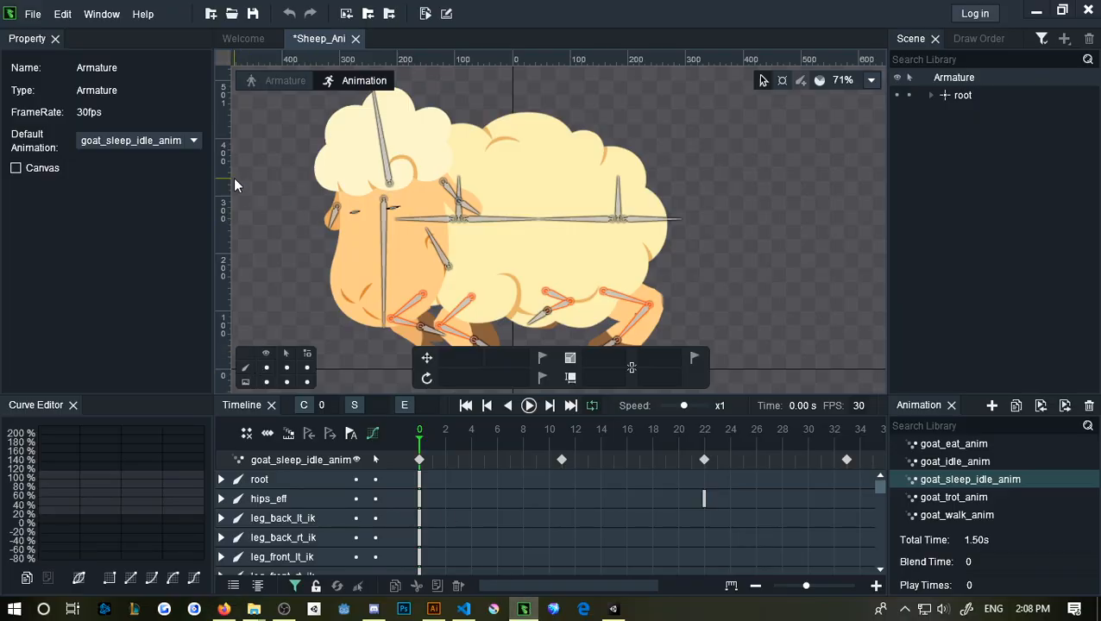
mouse_move(276, 105)
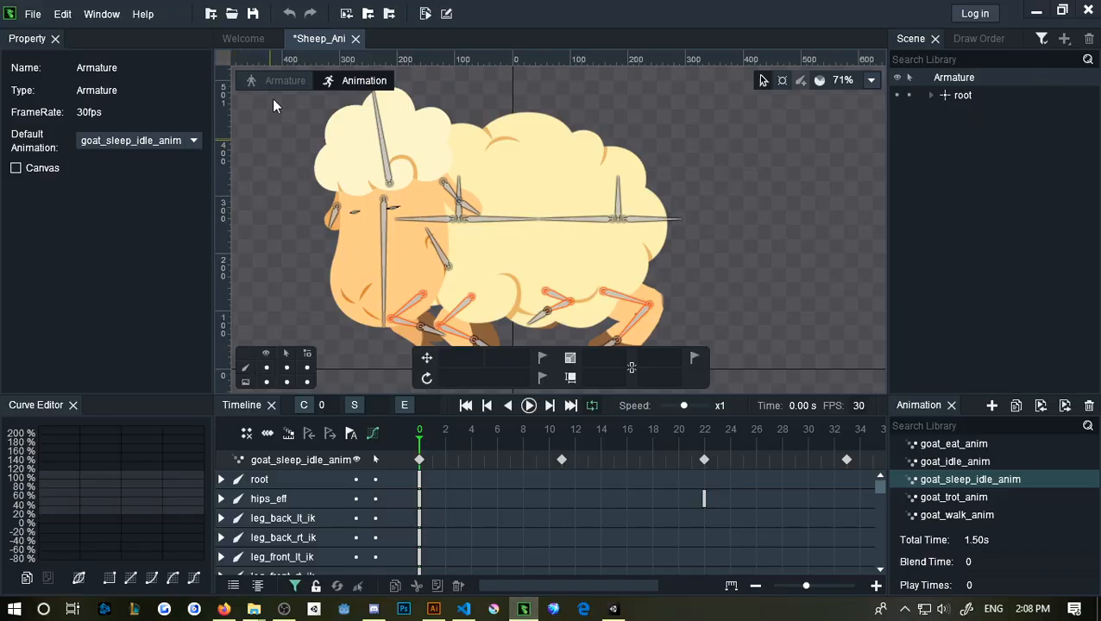
click(243, 38)
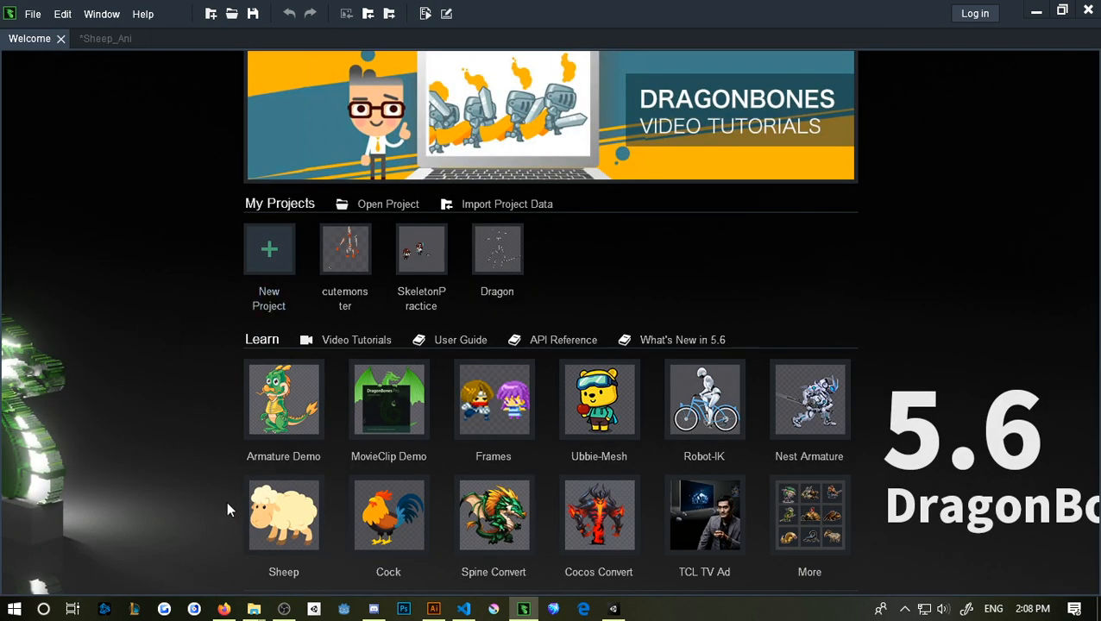
mouse_move(283, 516)
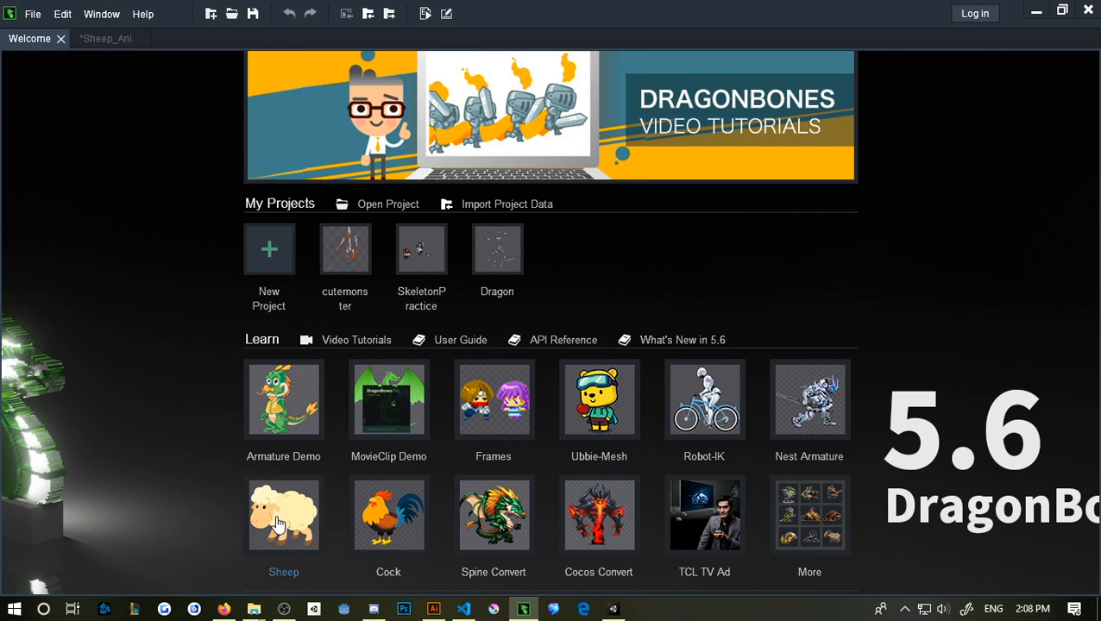
double_click(283, 515)
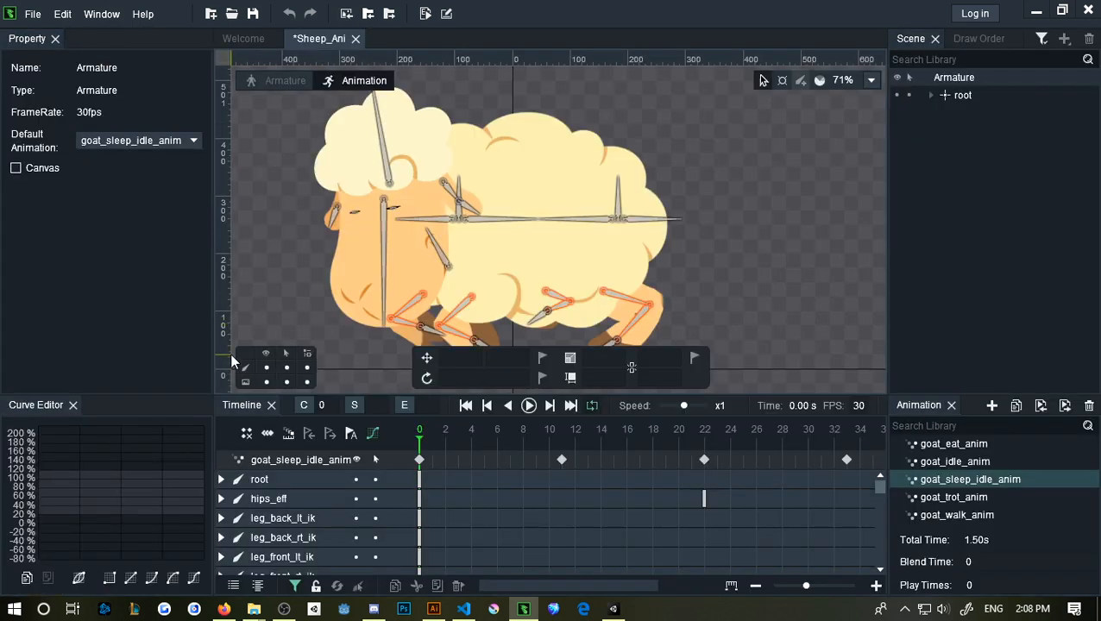
mouse_move(751, 272)
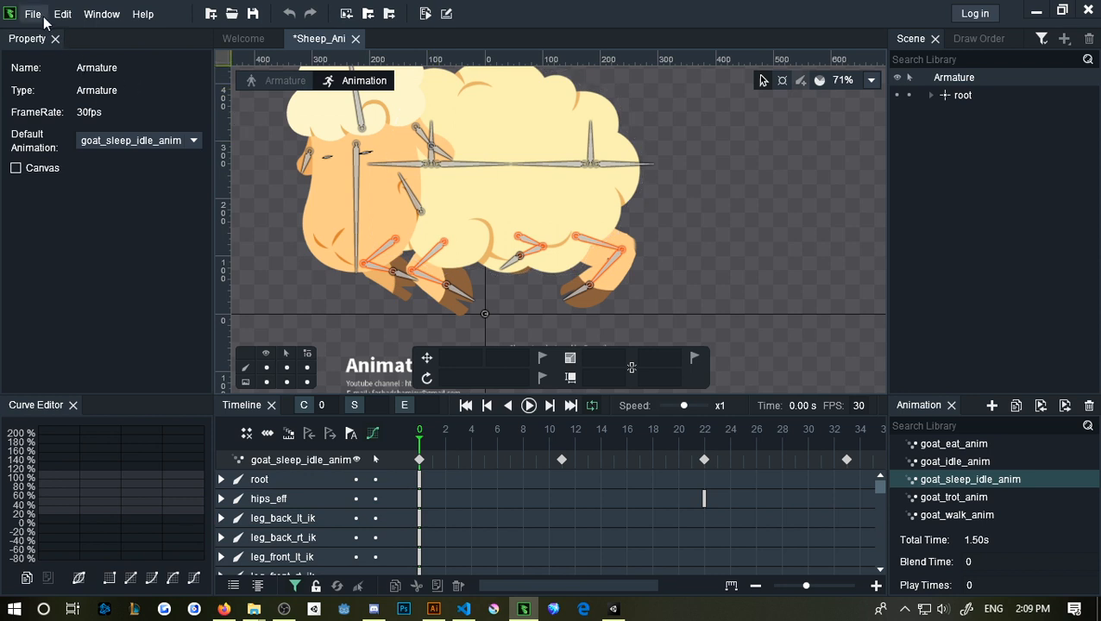
Export Sheep as DragonBones JSON with a texture atlas and open the output folder
click(33, 14)
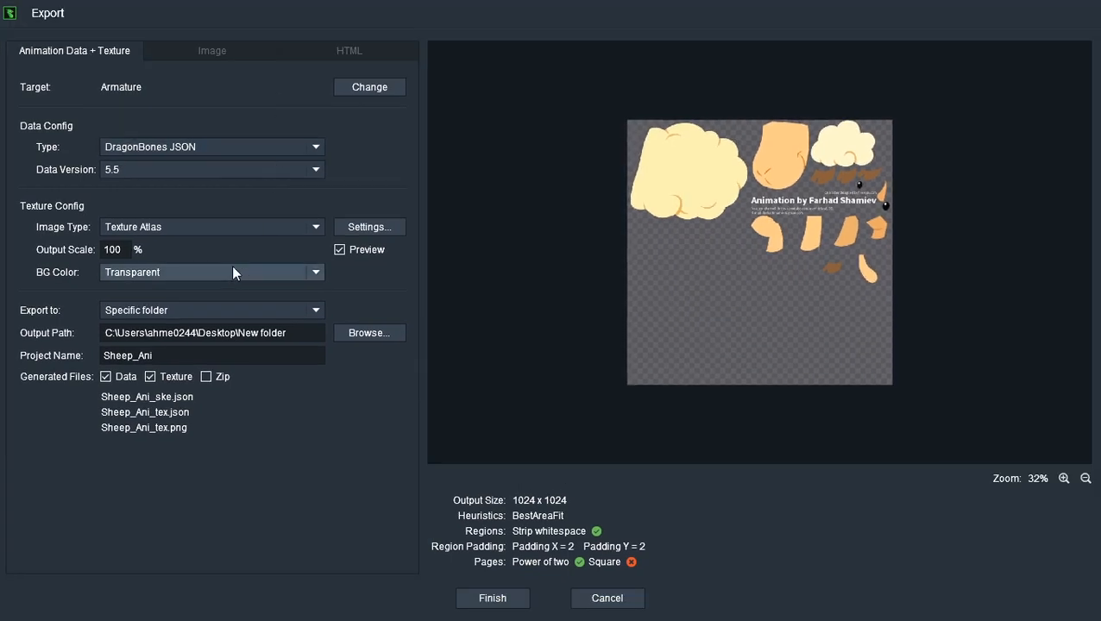
mouse_move(270, 417)
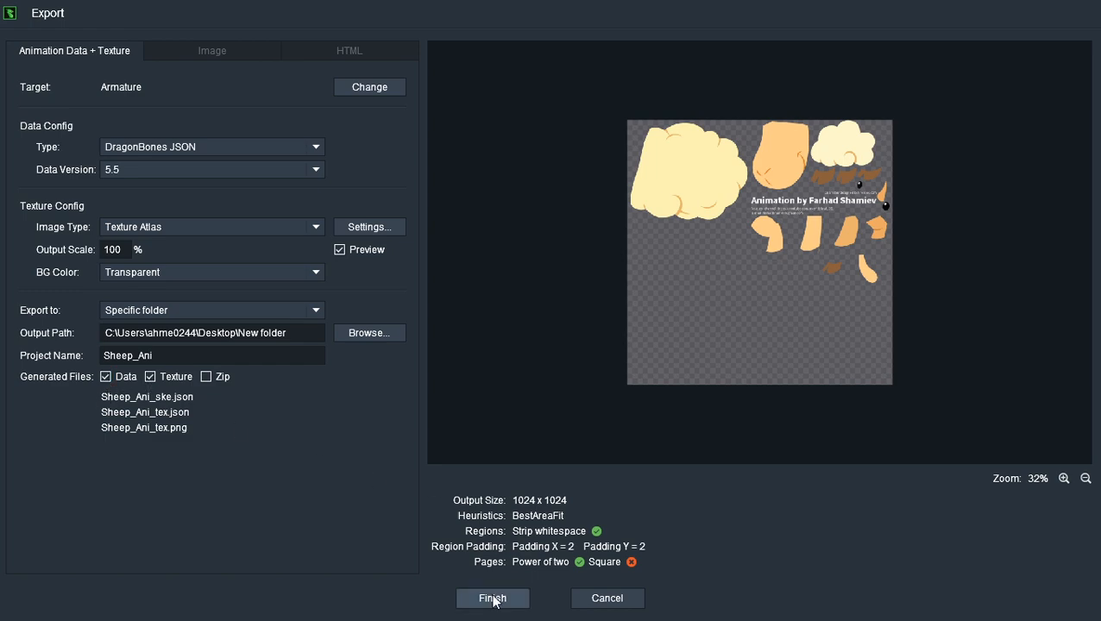
click(493, 598)
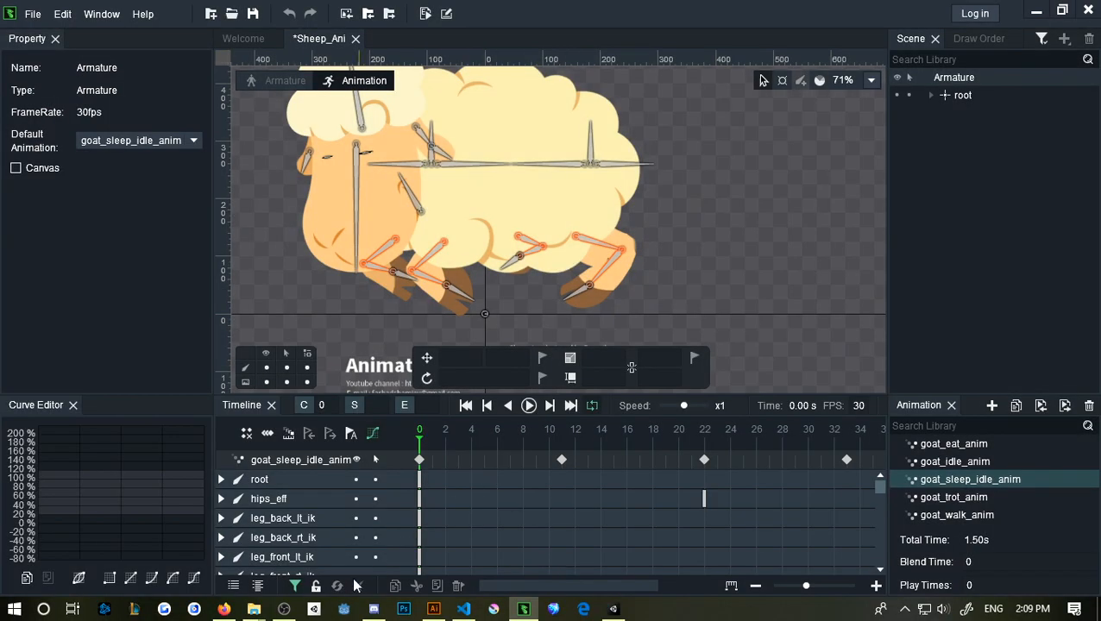
click(253, 609)
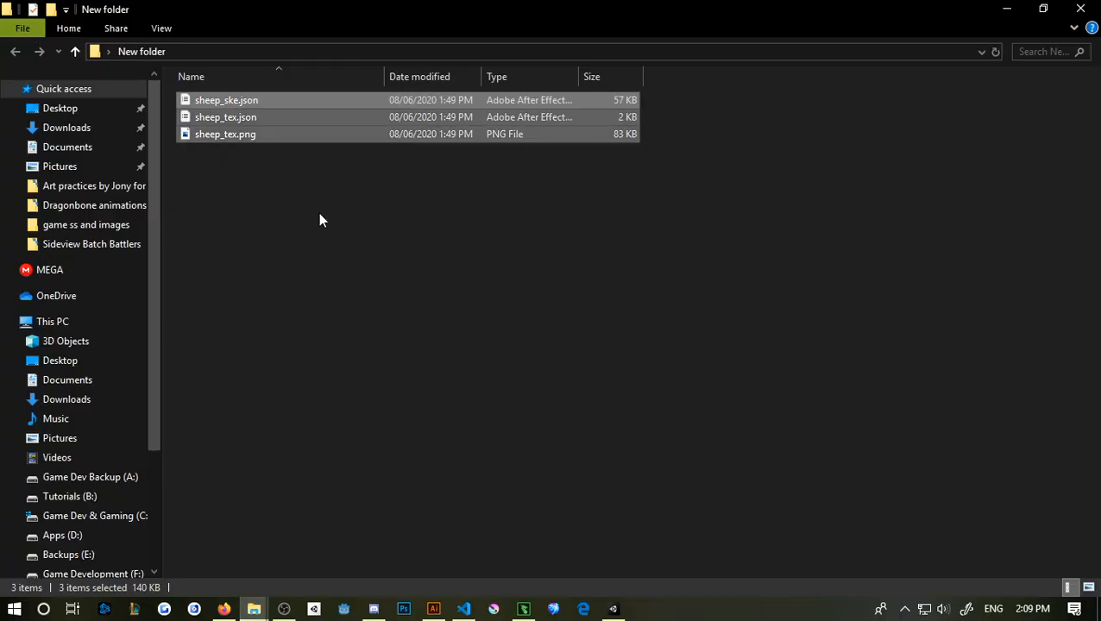
mouse_move(617, 555)
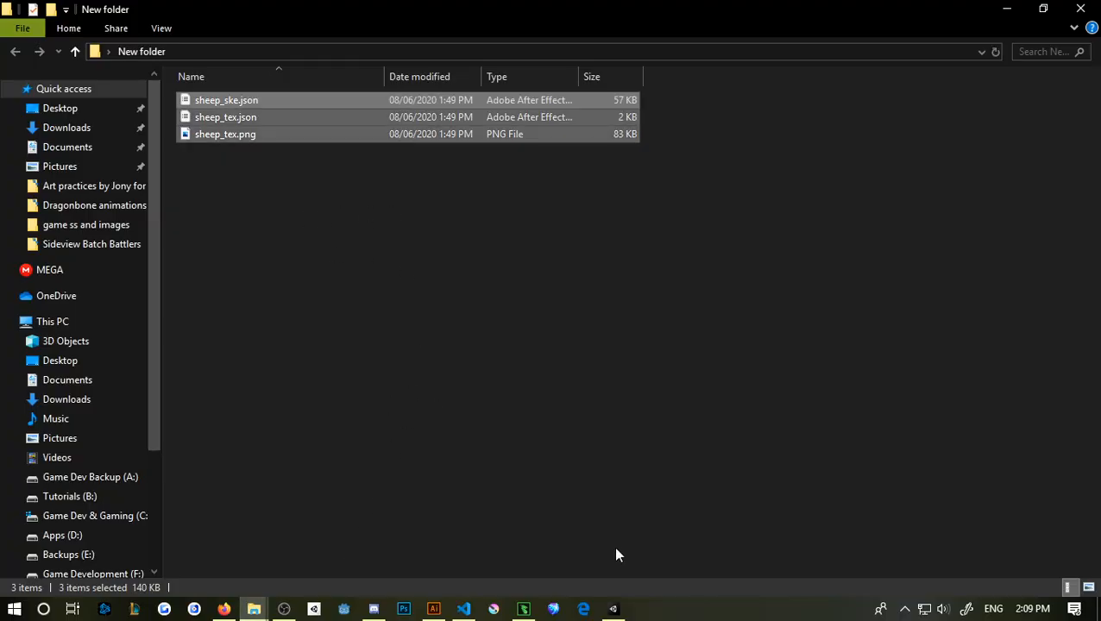
Check Unity's Assets > Import Package > Custom Package option, then return to the browser
click(613, 610)
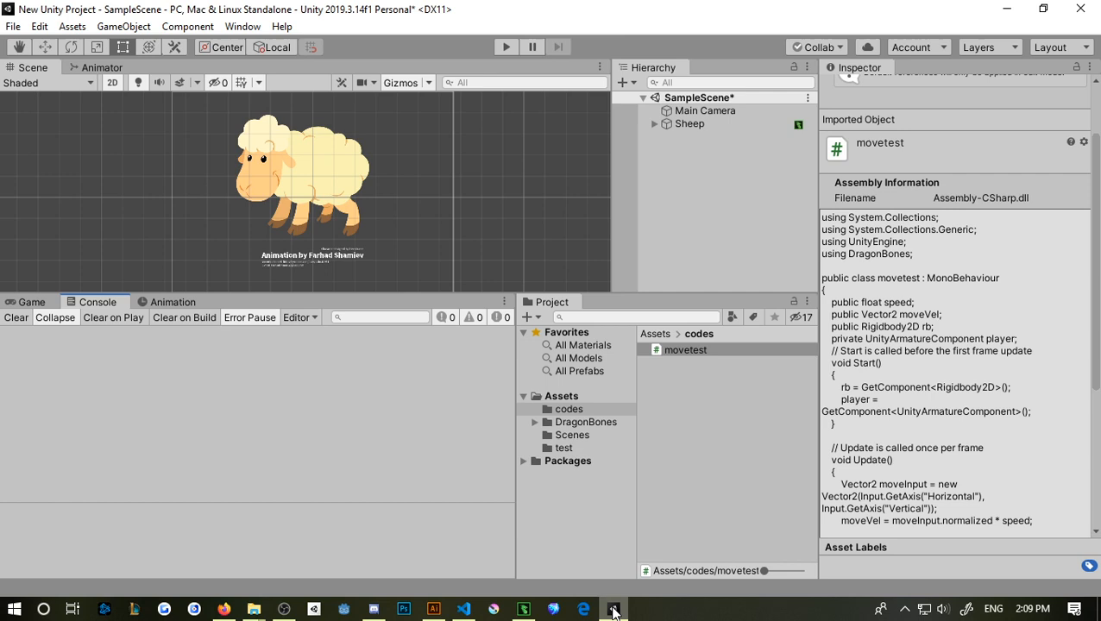
mouse_move(219, 430)
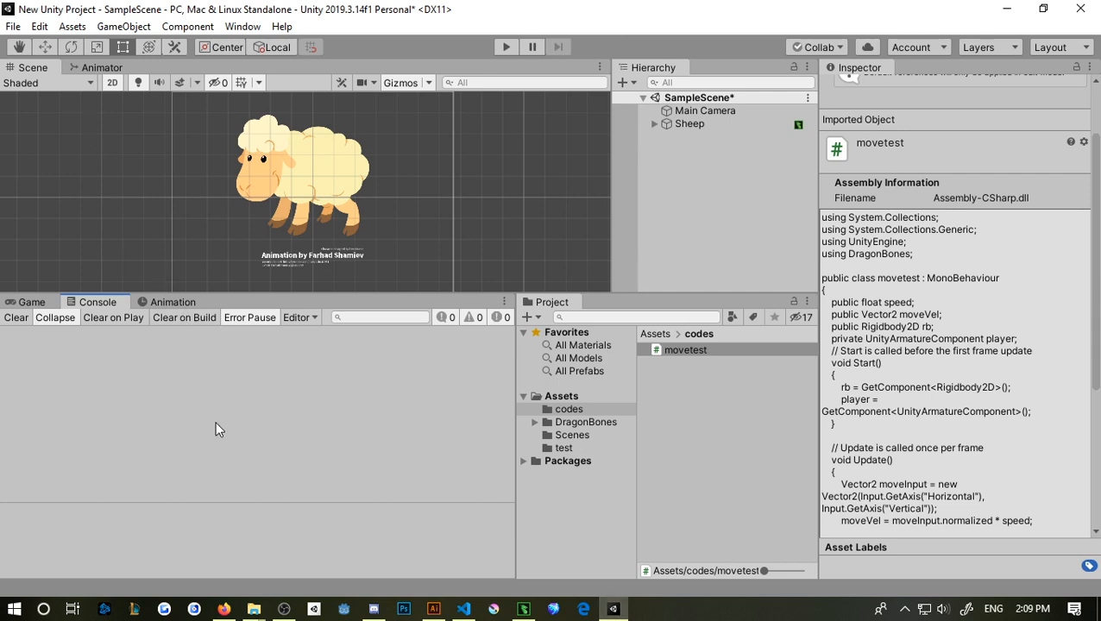
click(13, 26)
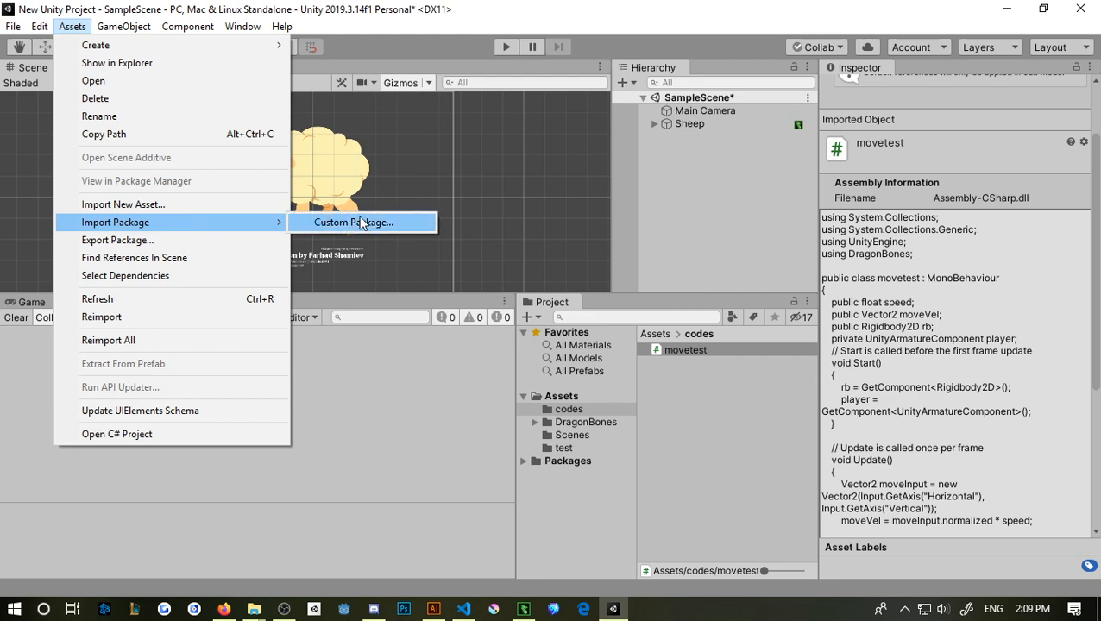
click(353, 221)
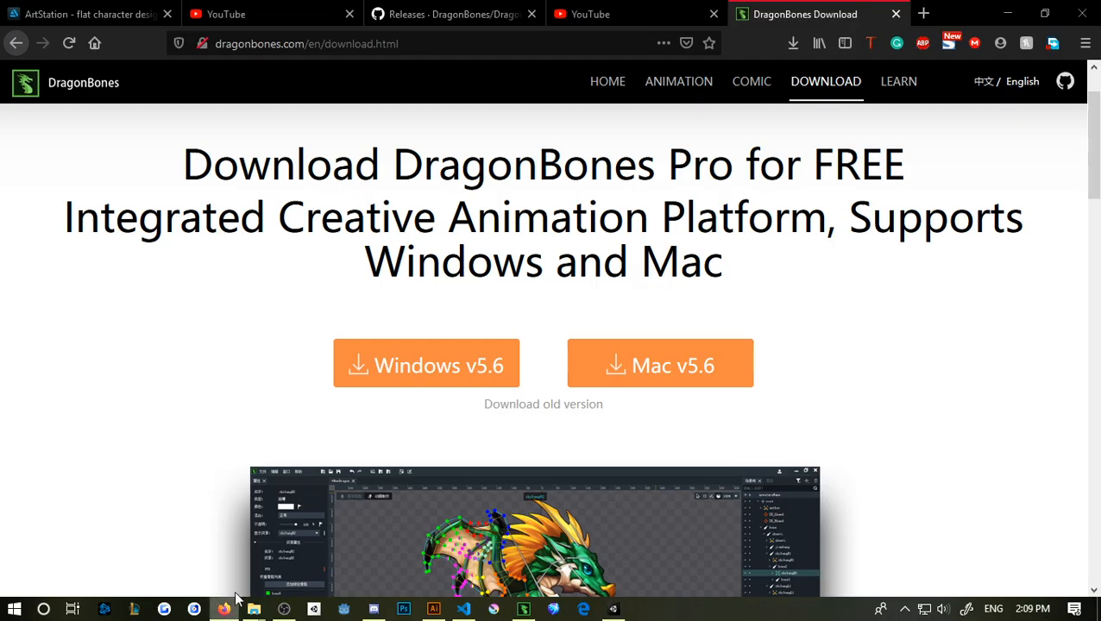
View the DragonBonesForUnity 5.6.300 release assets on the DragonBonesCSharp GitHub releases page
click(453, 14)
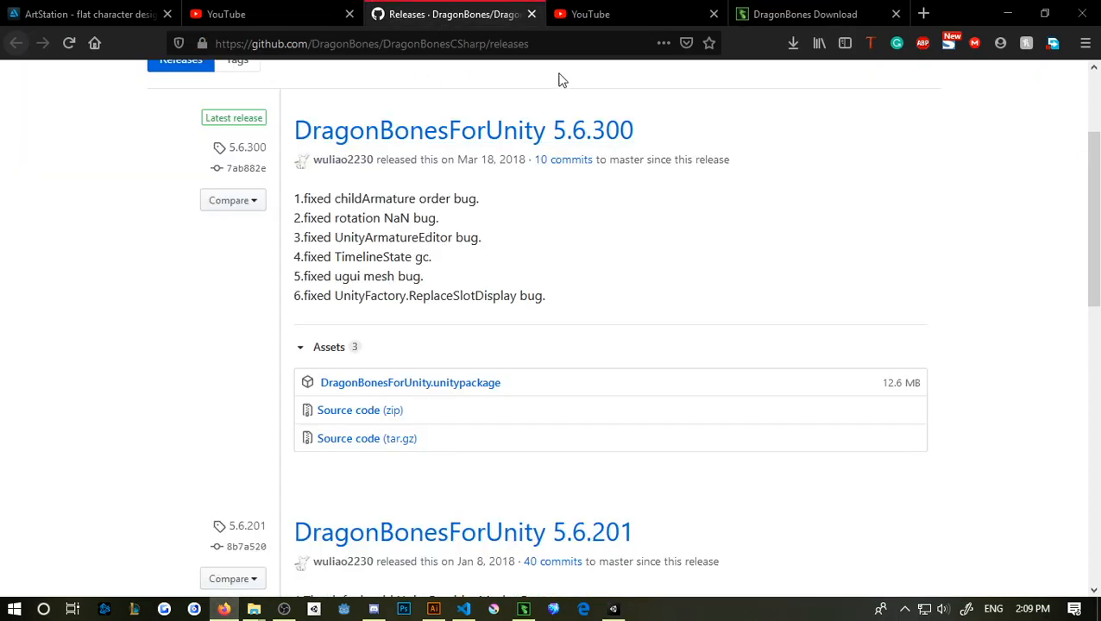
scroll(up, 3)
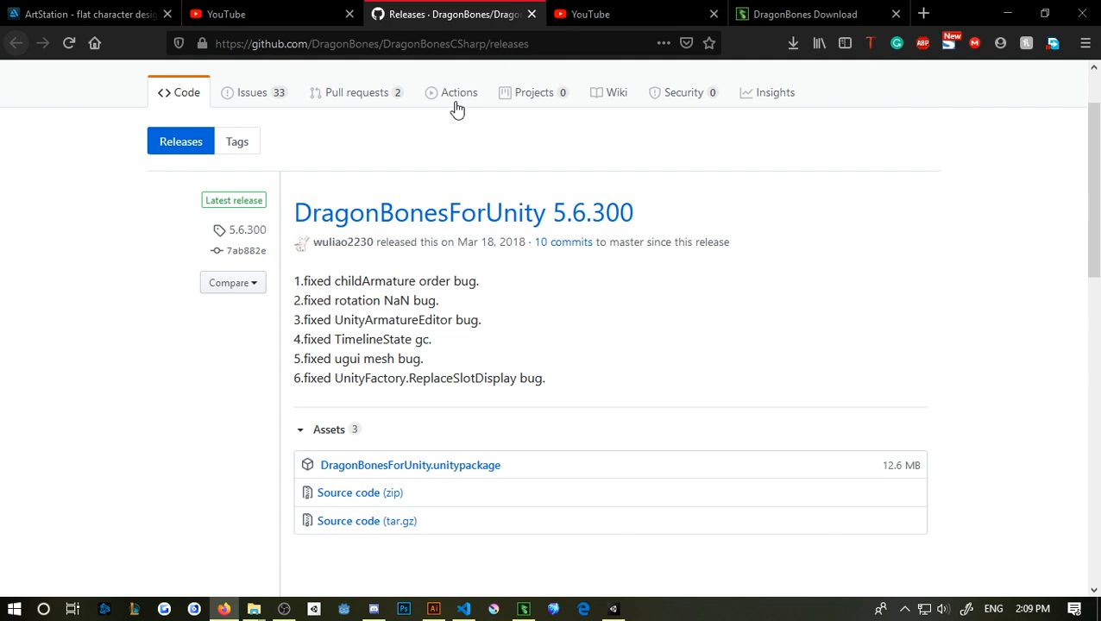
mouse_move(146, 398)
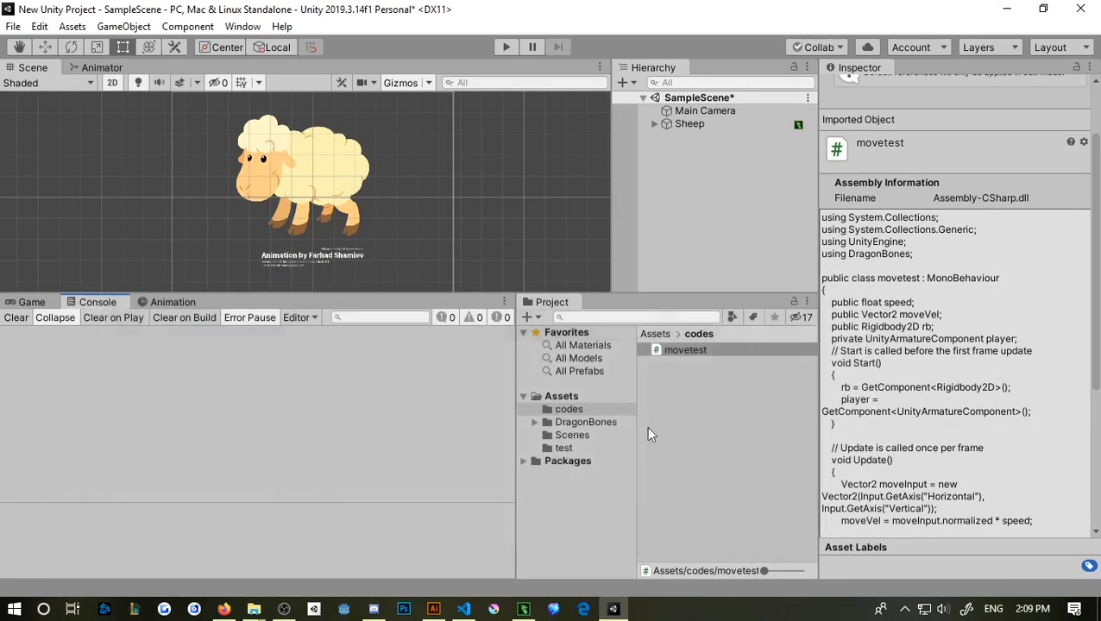
Browse the DragonBones plugin folder, then the test folder holding the Sheep_Ani assets
click(586, 422)
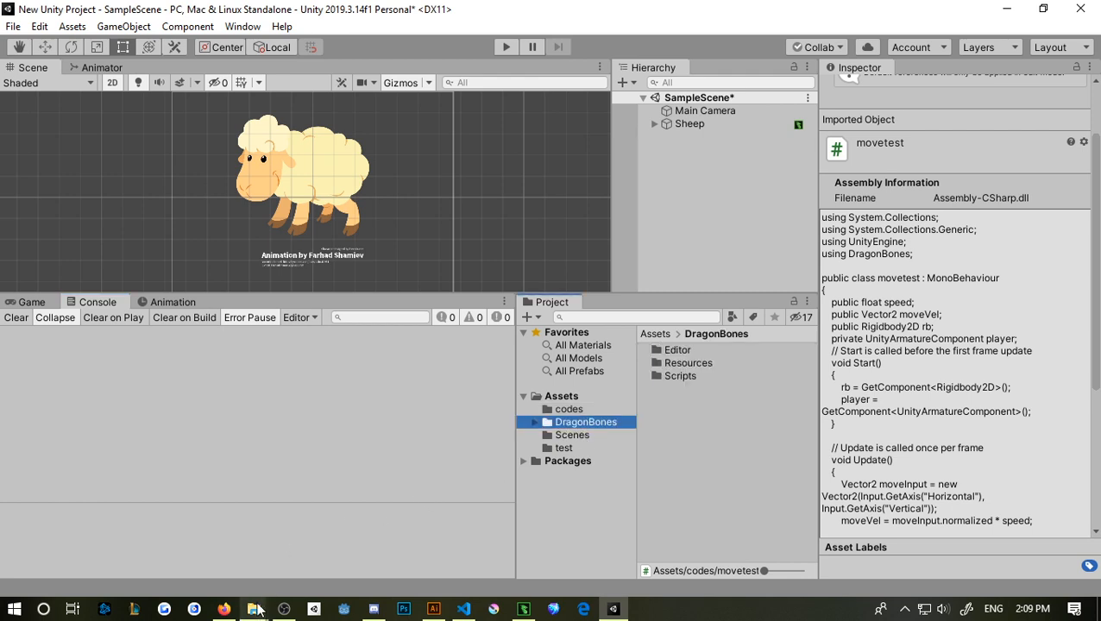
click(253, 609)
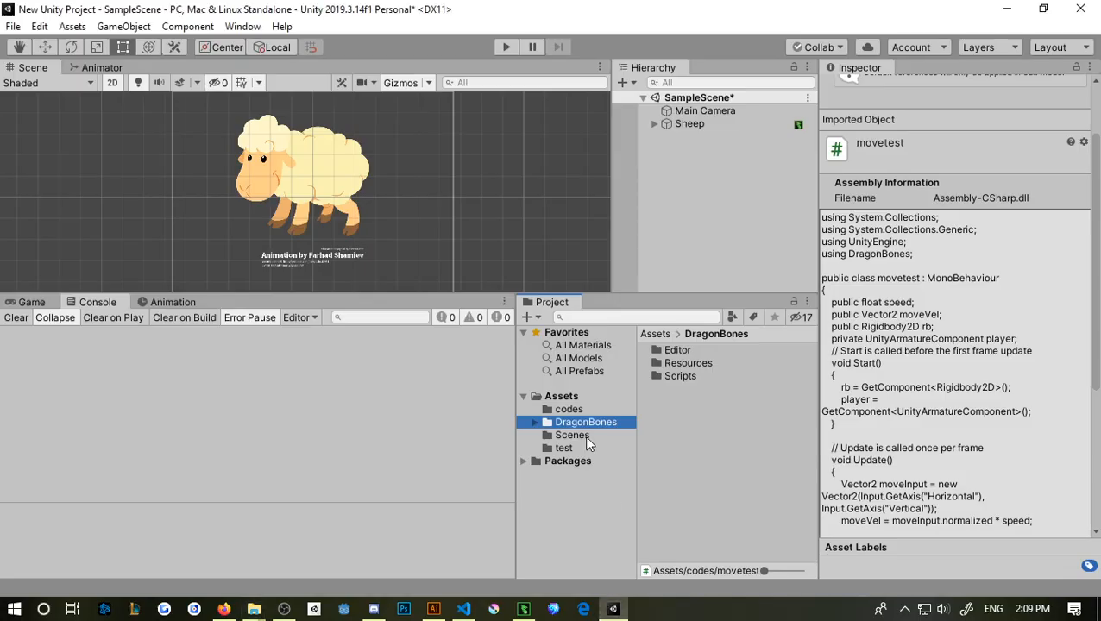
click(564, 448)
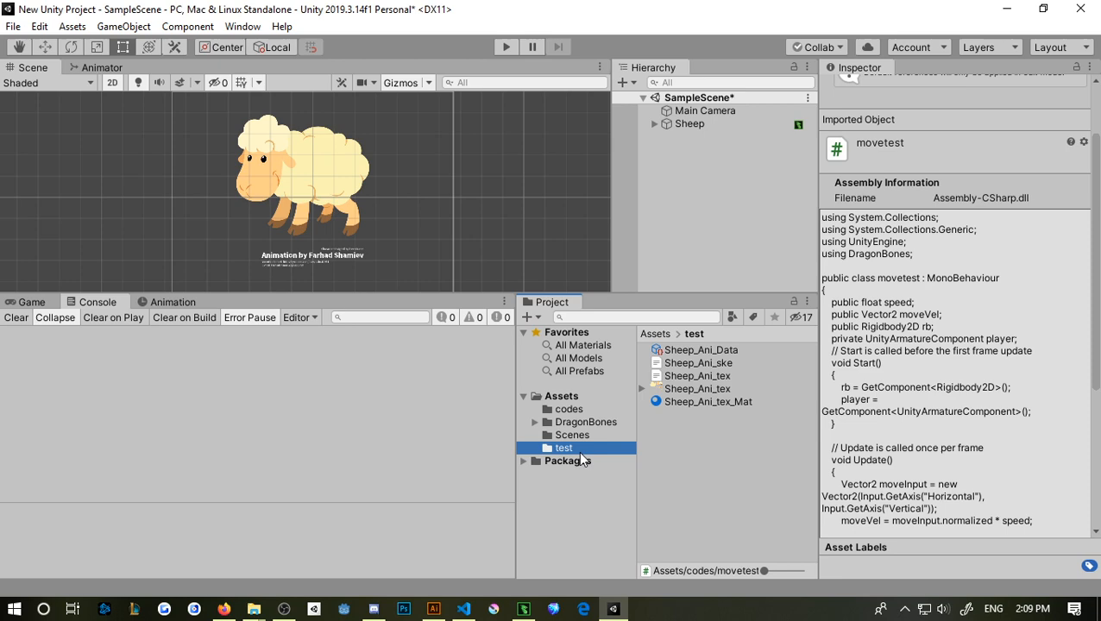
mouse_move(712, 431)
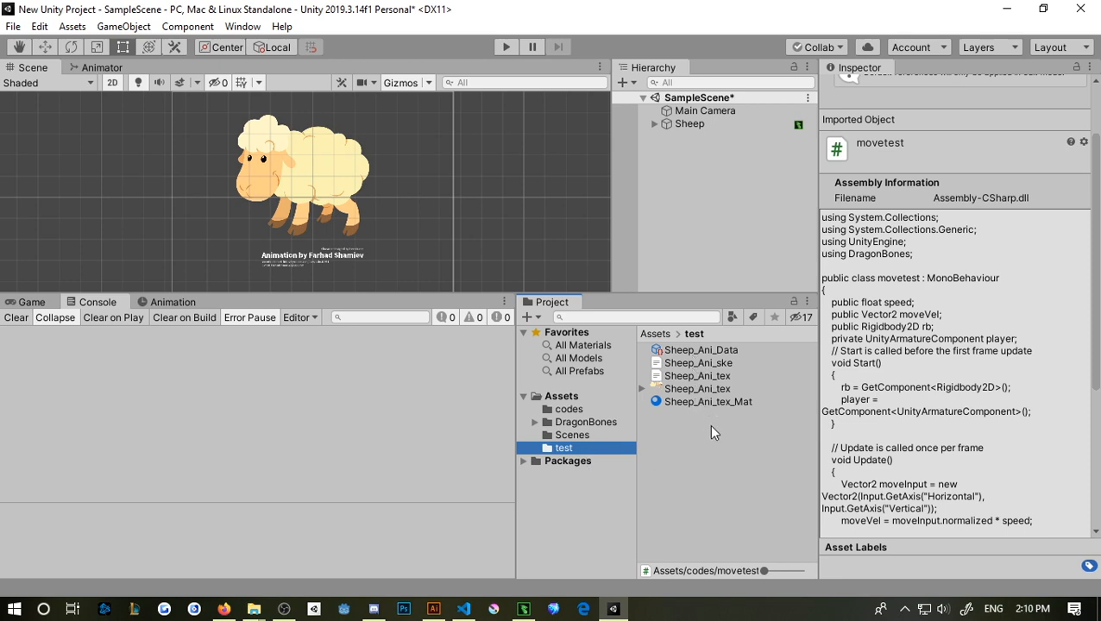
Inspect Sheep_Ani_ske in the Inspector and dismiss its context menu unused
click(698, 362)
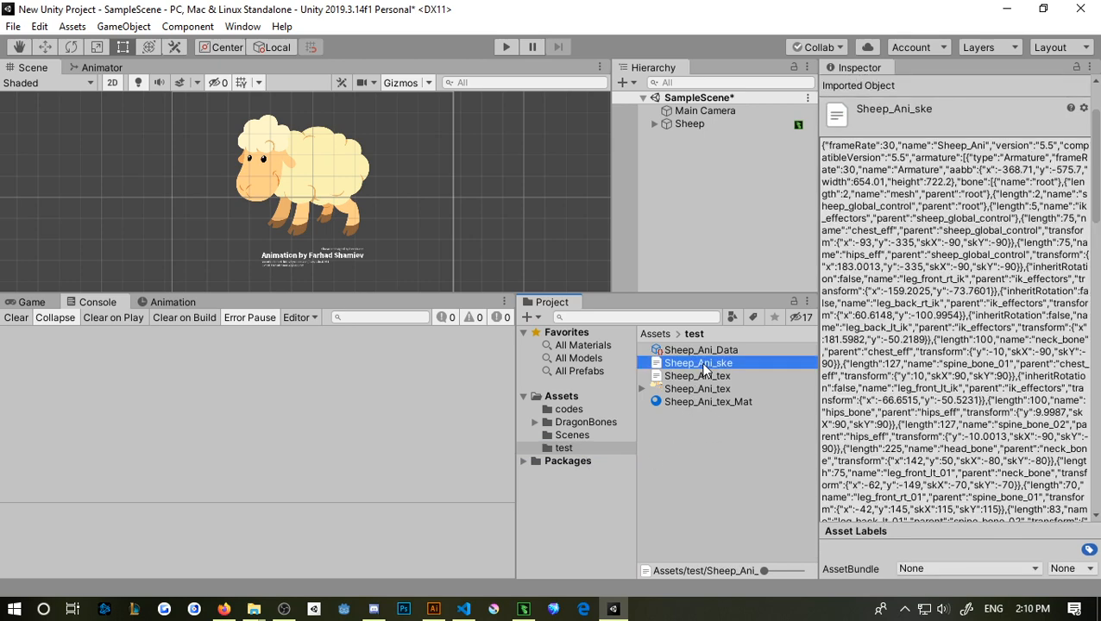
right_click(698, 362)
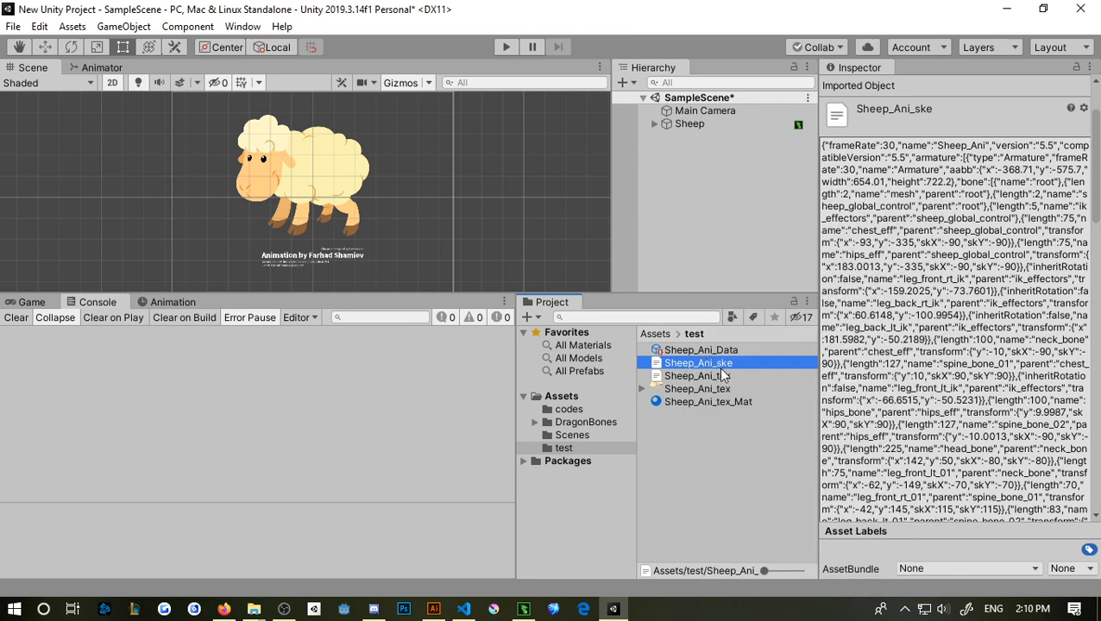
right_click(698, 362)
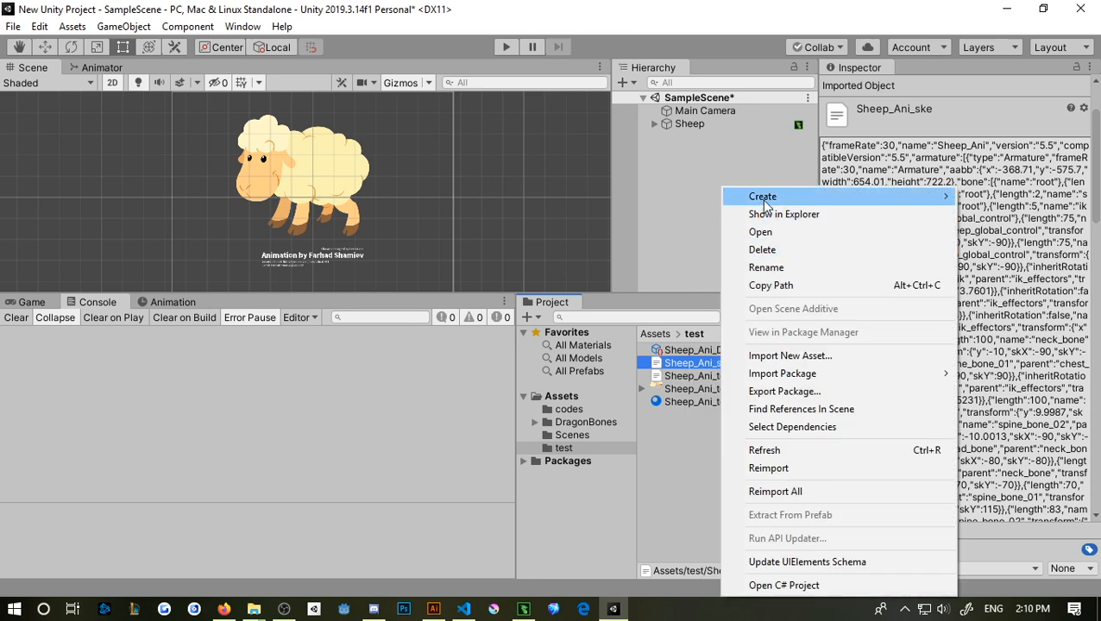
click(762, 196)
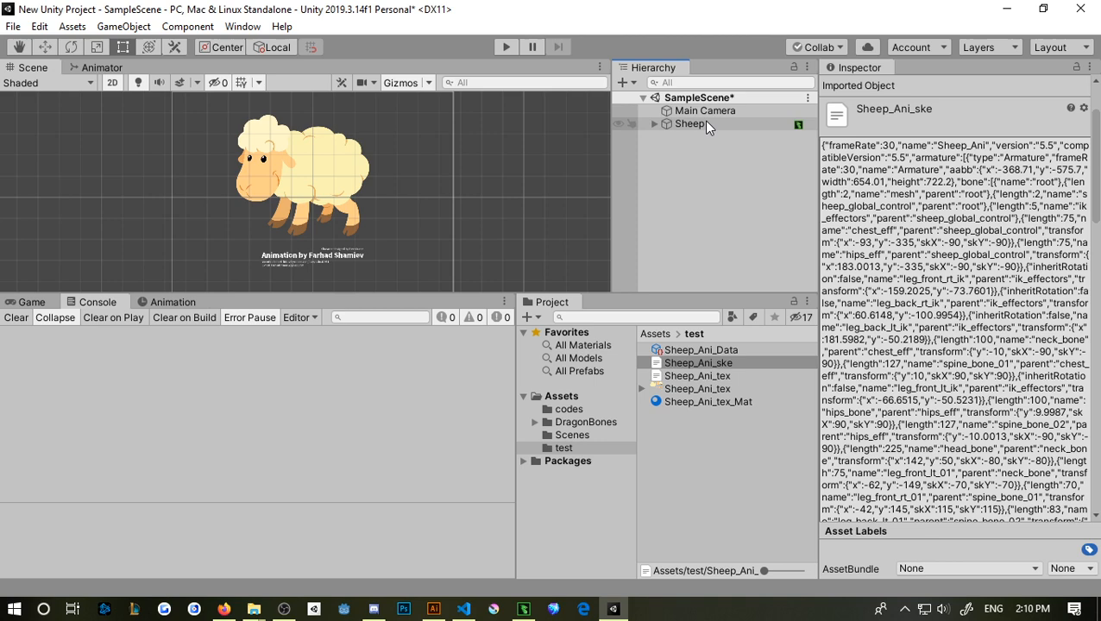
Preview goat_sleep_idle_anim on the Sheep armature, then set its animation to <None>
click(690, 124)
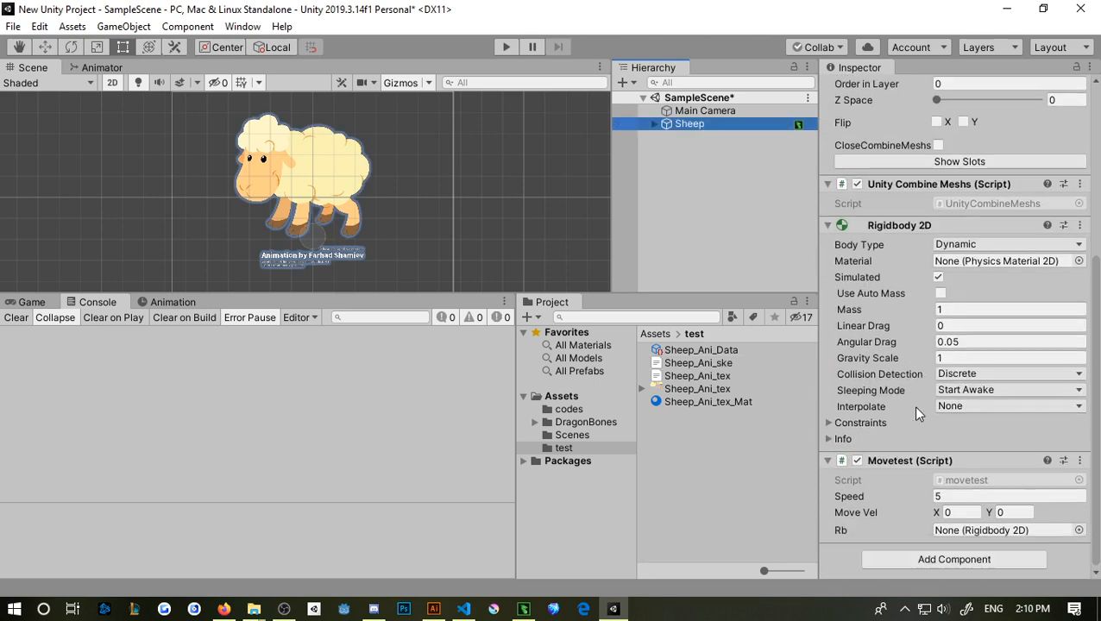
scroll(up, 3)
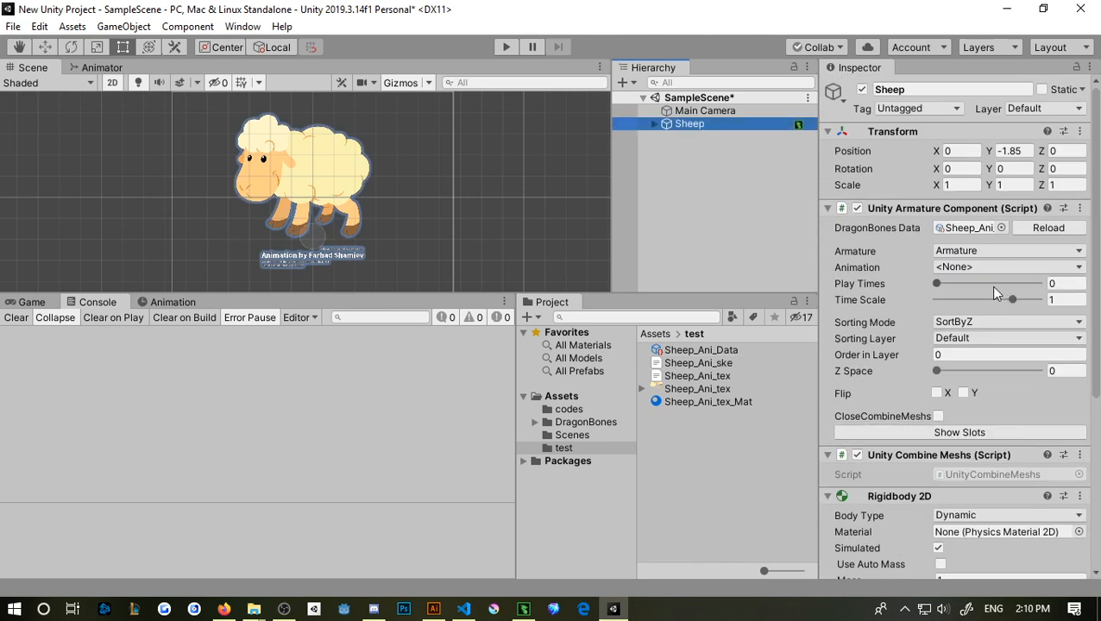
click(1008, 267)
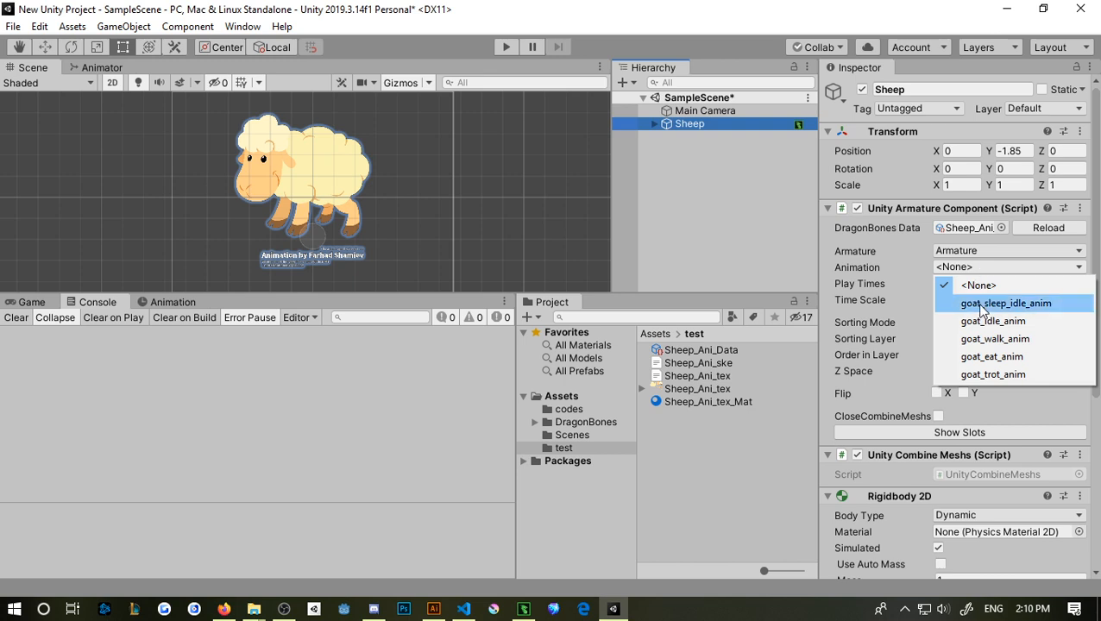
click(1006, 303)
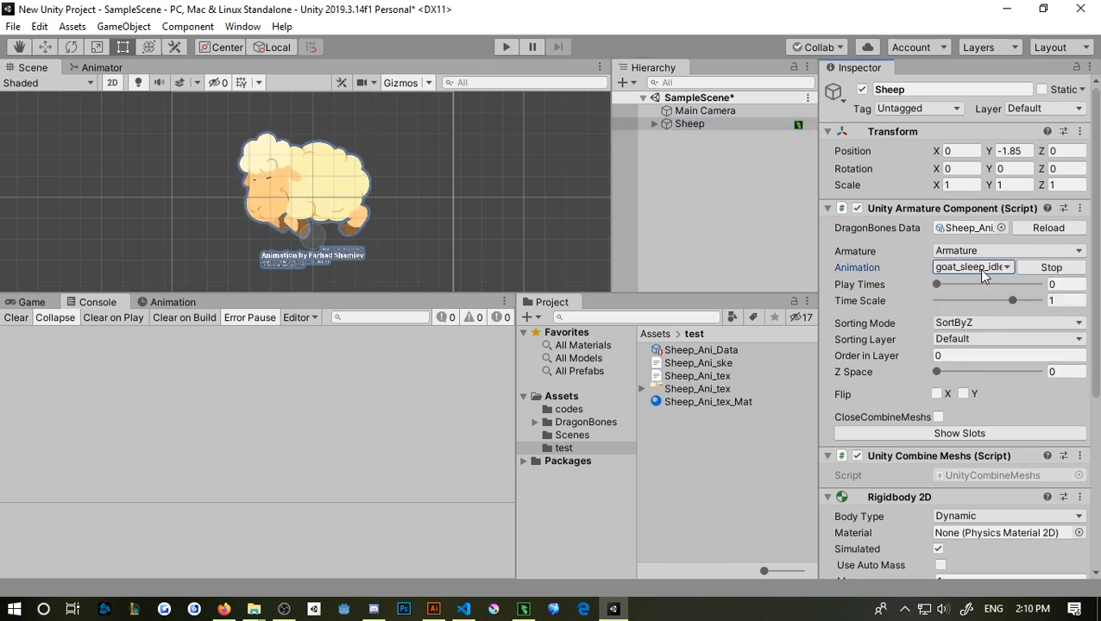
click(973, 267)
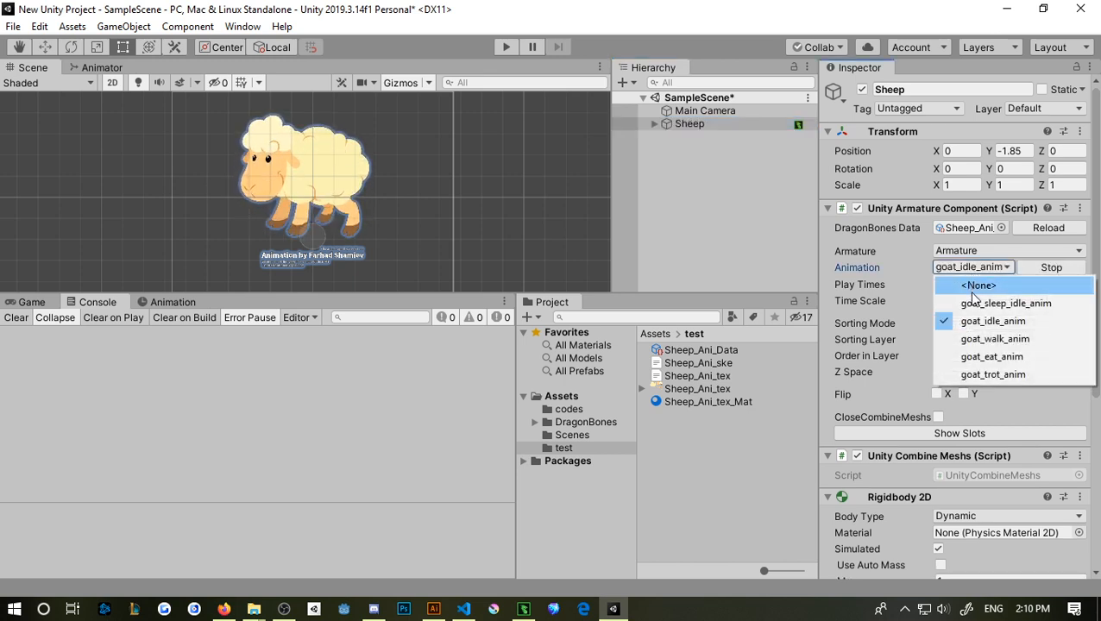
click(978, 285)
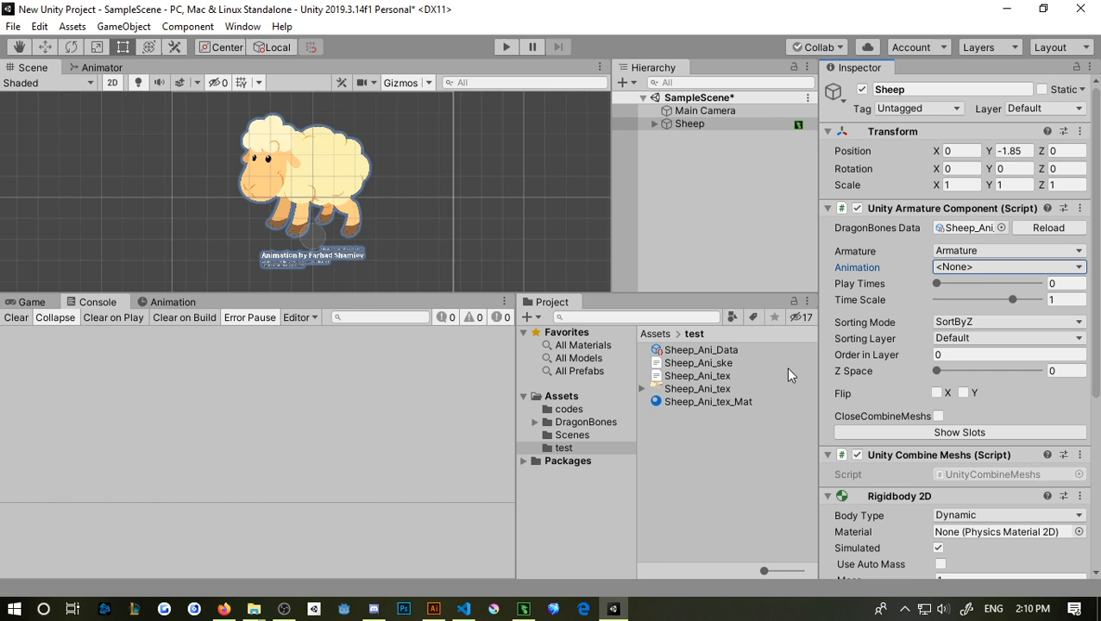
mouse_move(803, 386)
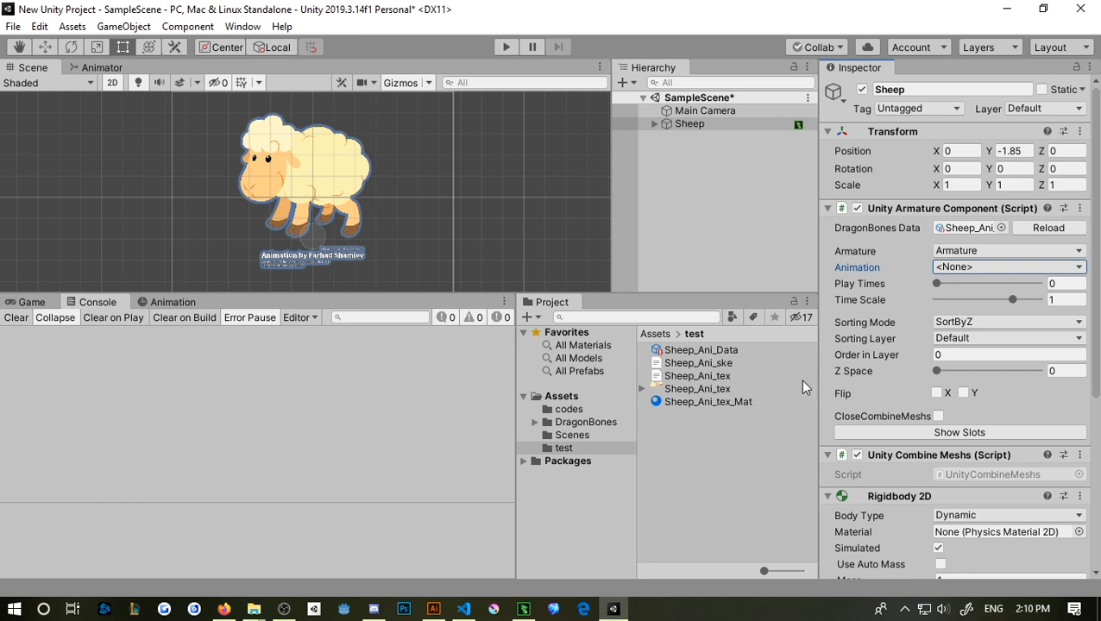
scroll(down, 3)
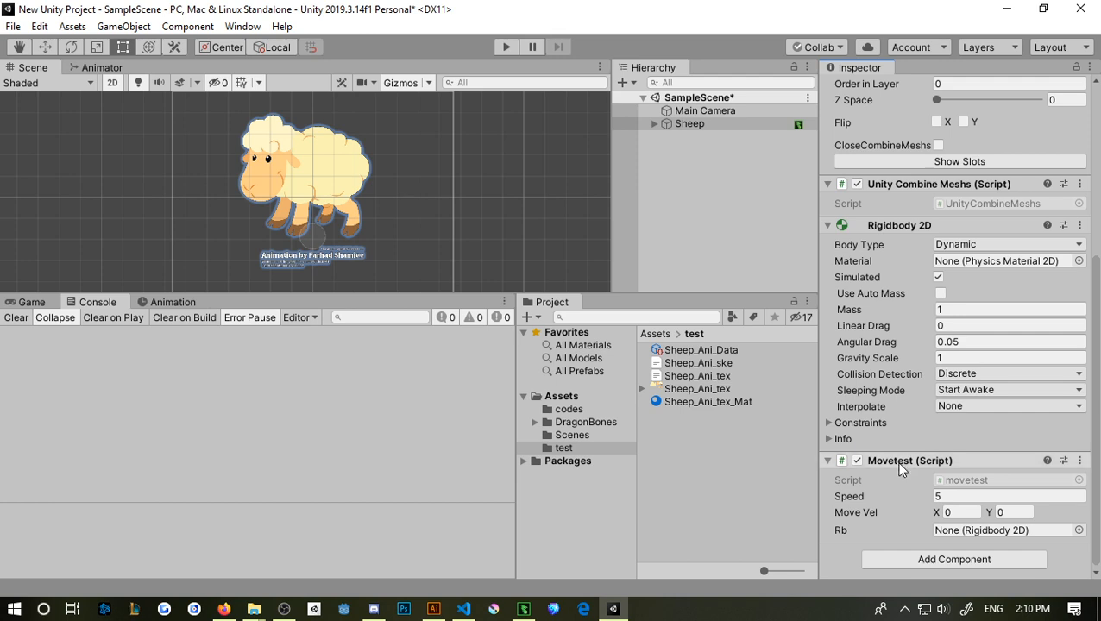
mouse_move(617, 452)
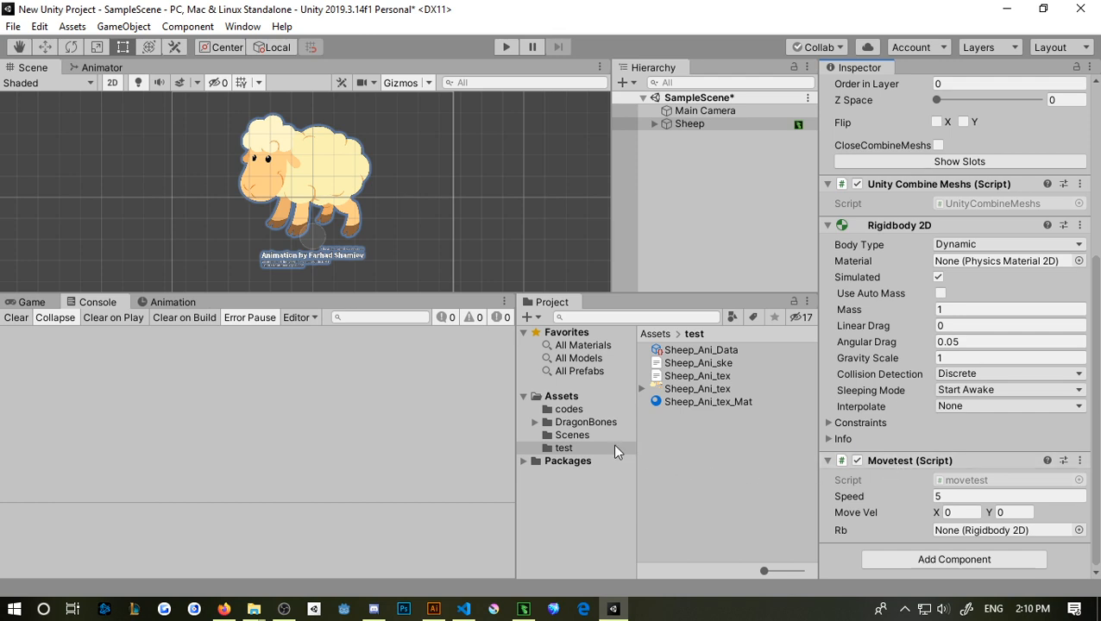
Open movetest.cs from the codes folder and highlight the using DragonBones line
click(569, 409)
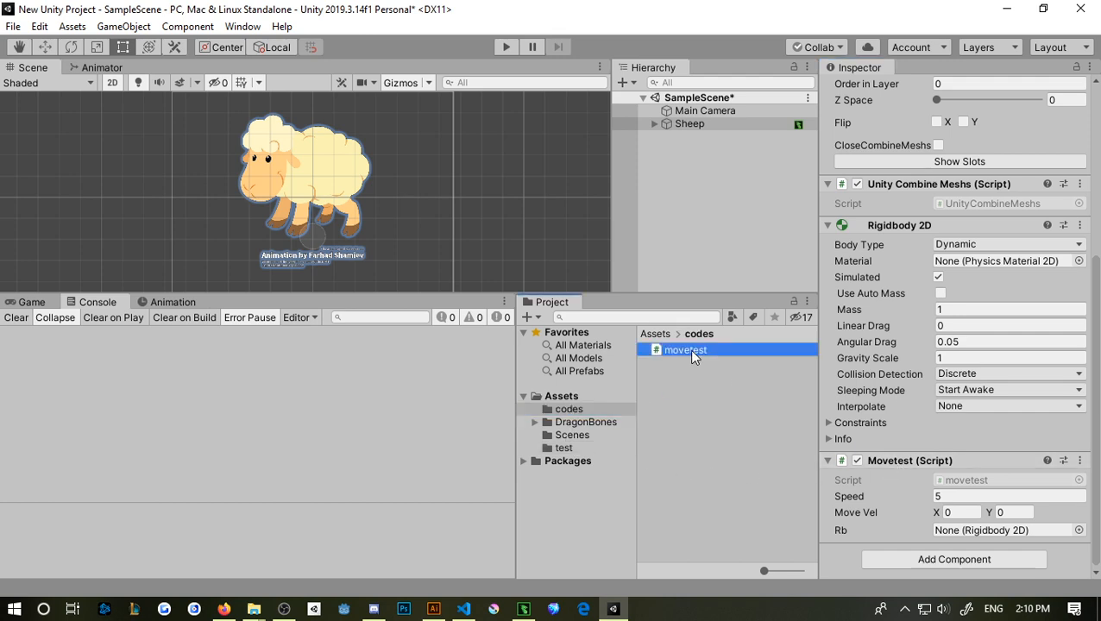
double_click(685, 350)
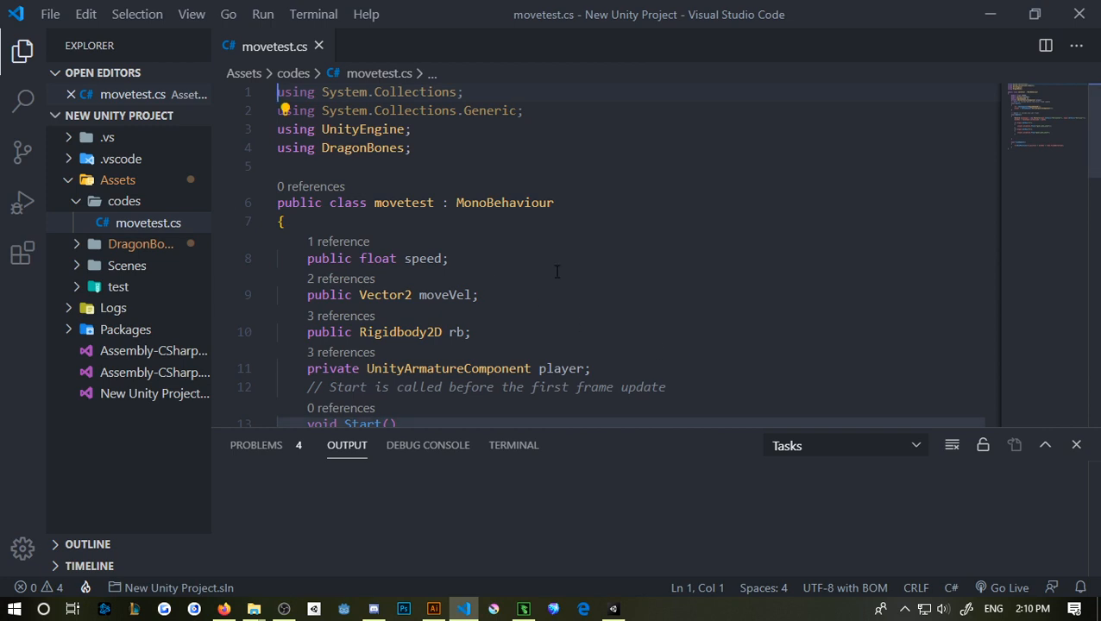
mouse_move(561, 275)
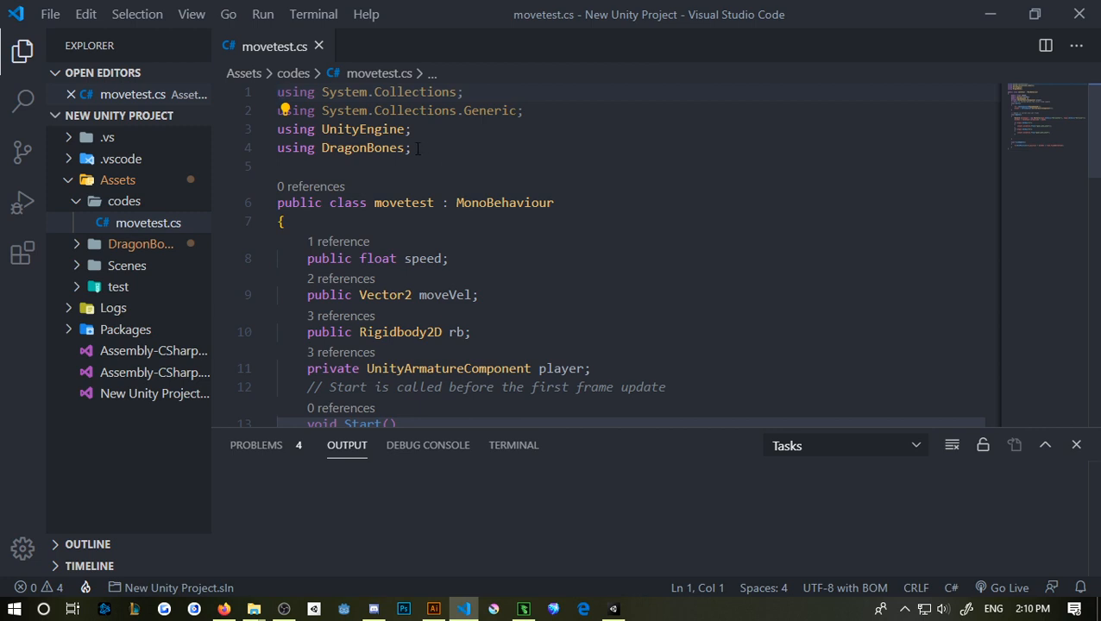
scroll(down, 3)
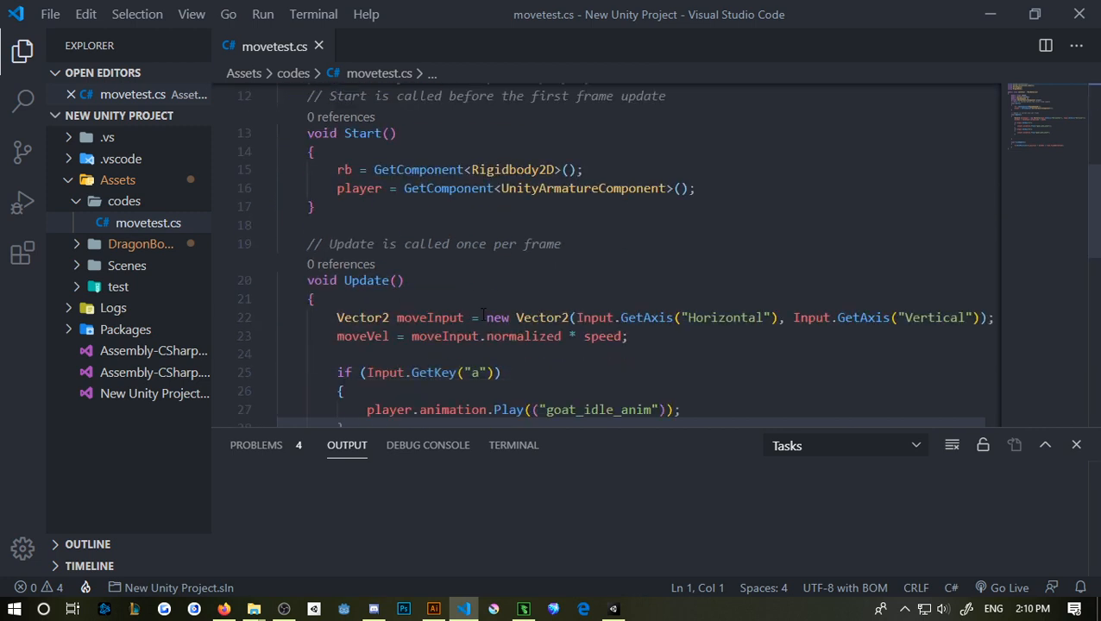
scroll(up, 3)
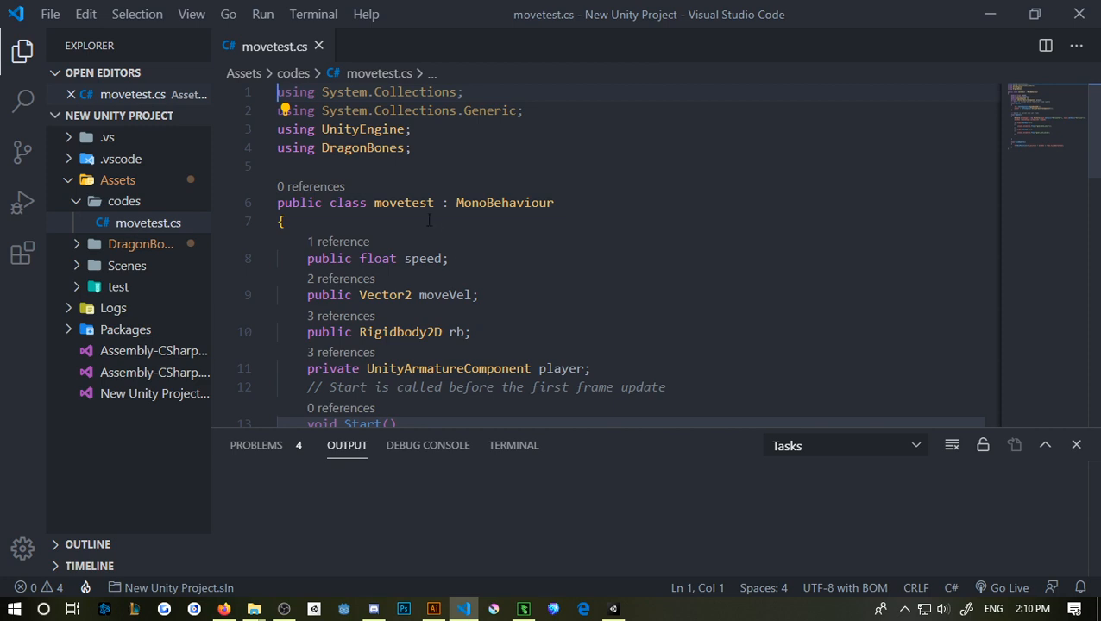
double_click(365, 148)
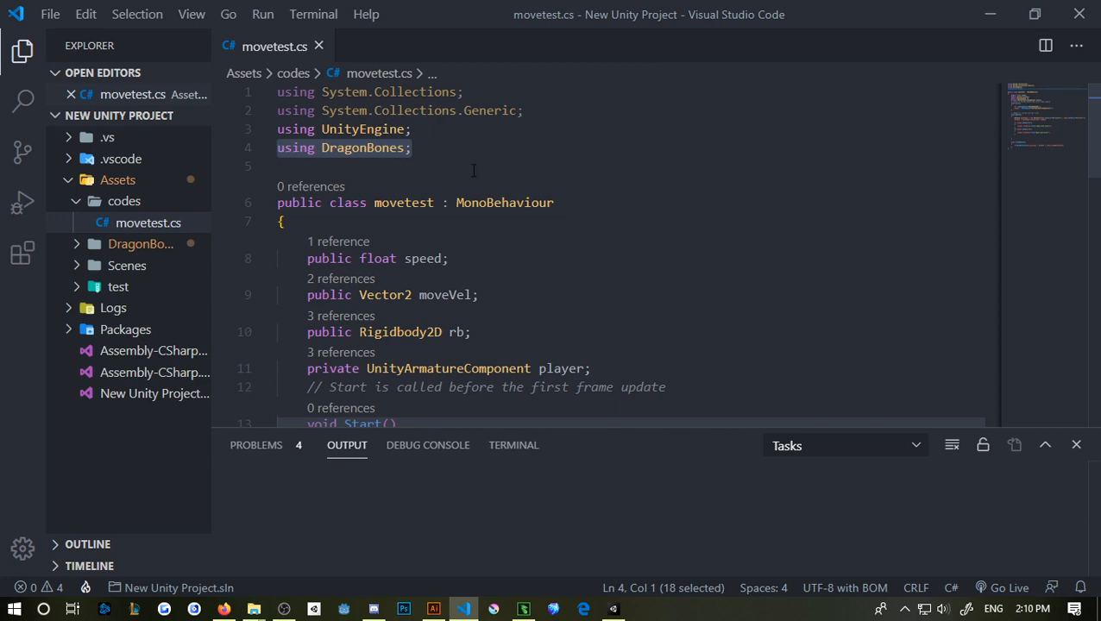
Review the Start and Update methods, highlighting the player variable's uses
scroll(down, 3)
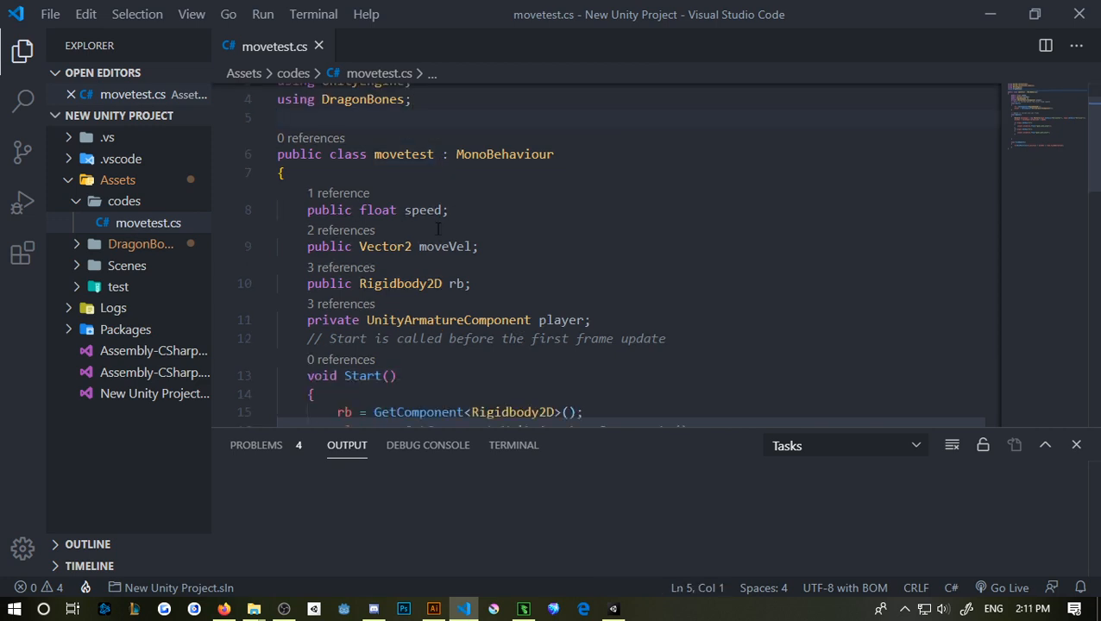
scroll(down, 3)
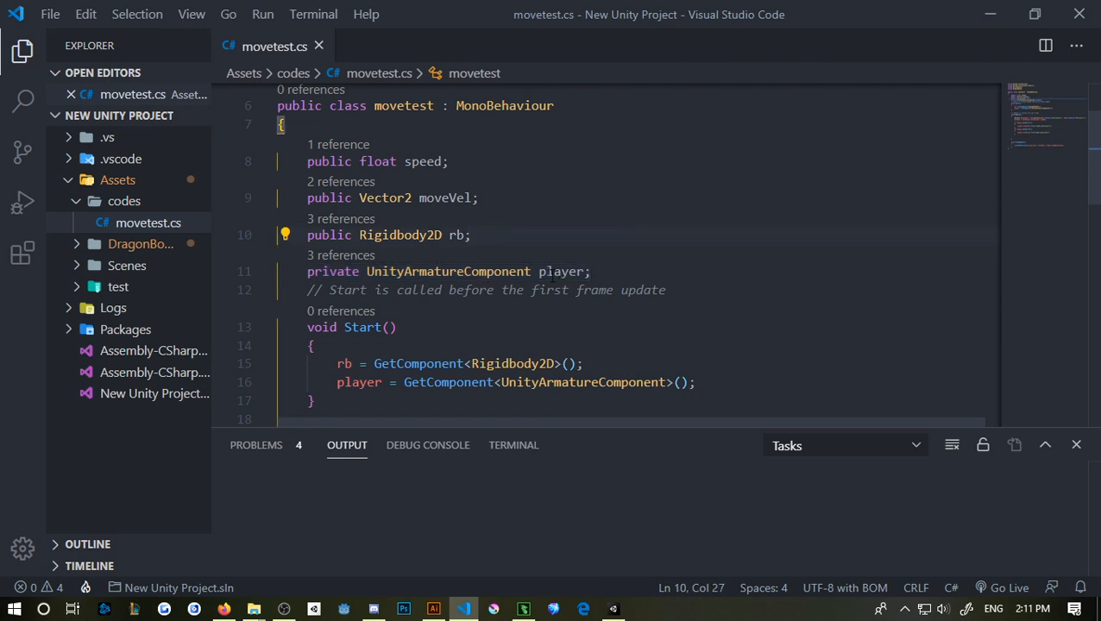
double_click(560, 271)
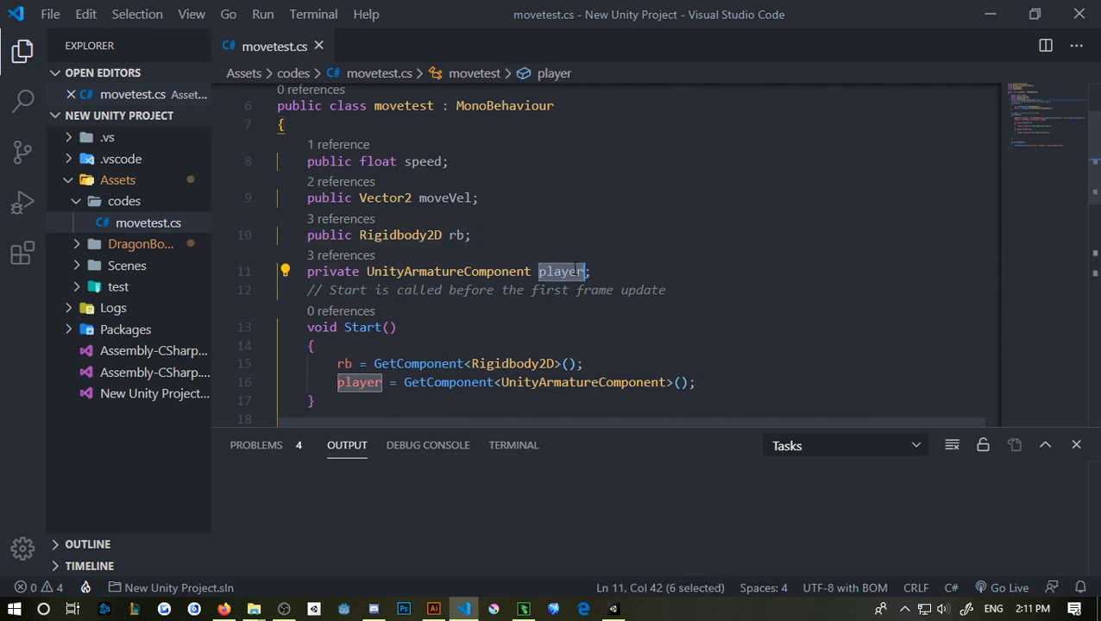
scroll(down, 3)
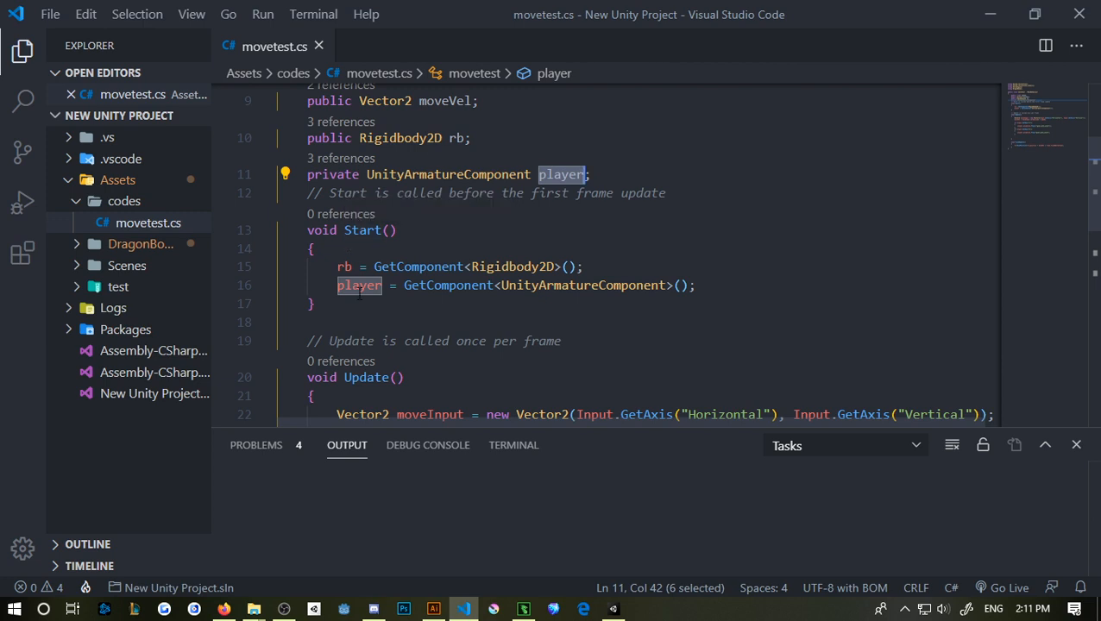
mouse_move(494, 301)
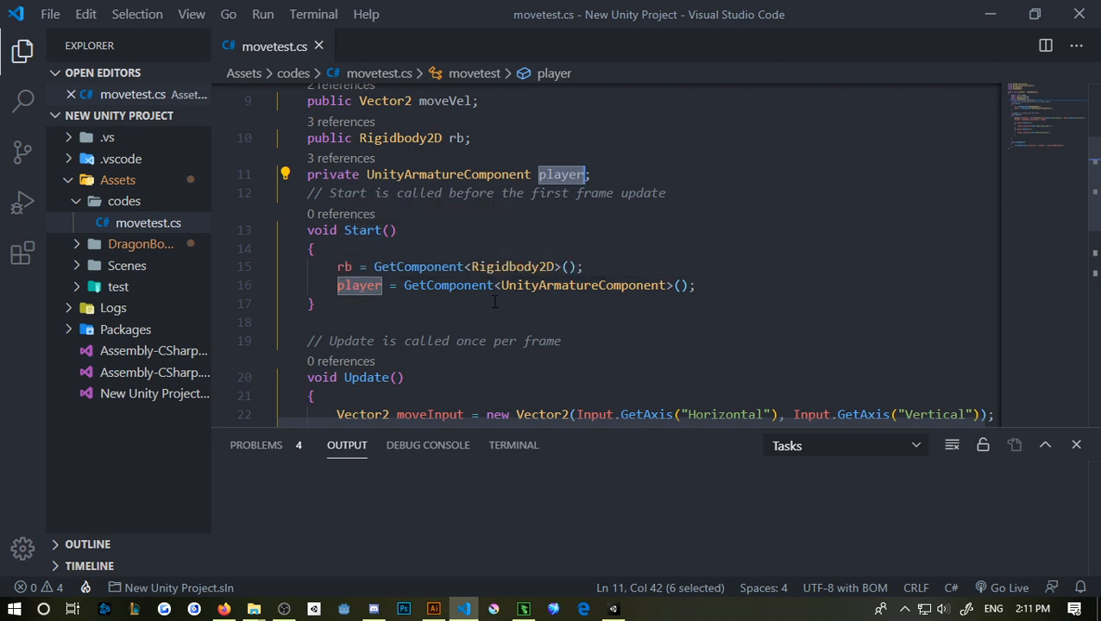
scroll(down, 3)
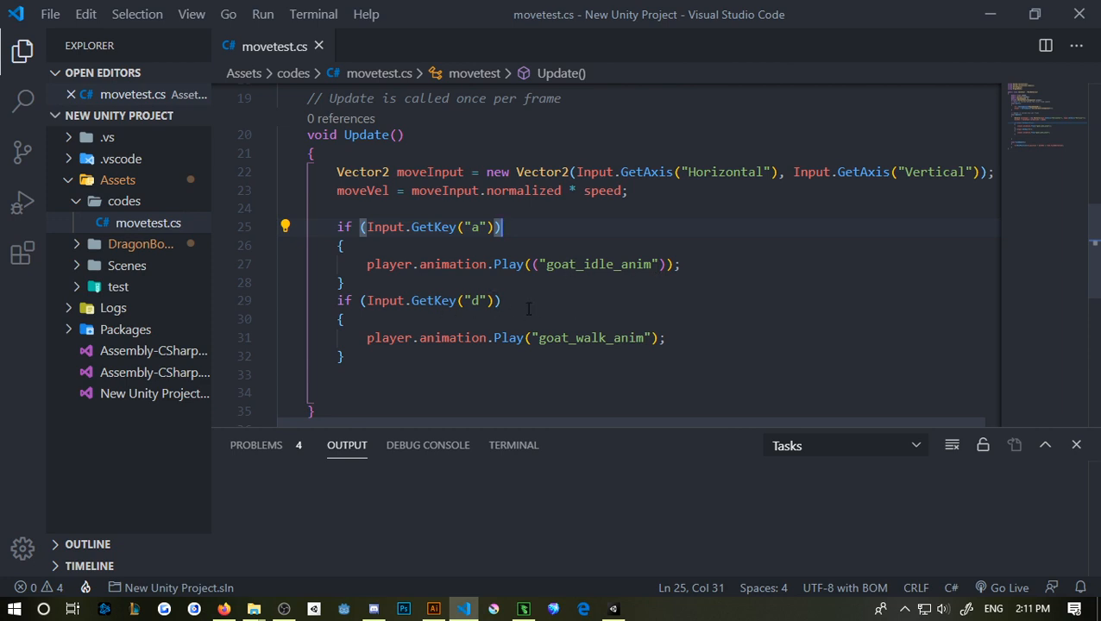
mouse_move(614, 610)
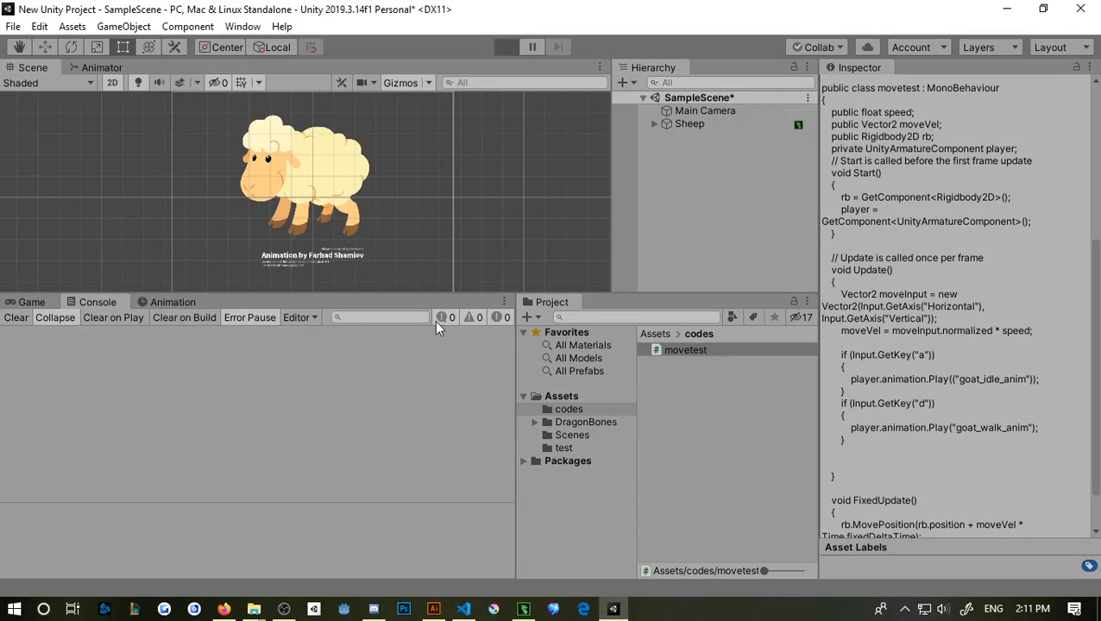
Enter Play mode to test the sheep scene in the Game view
click(507, 47)
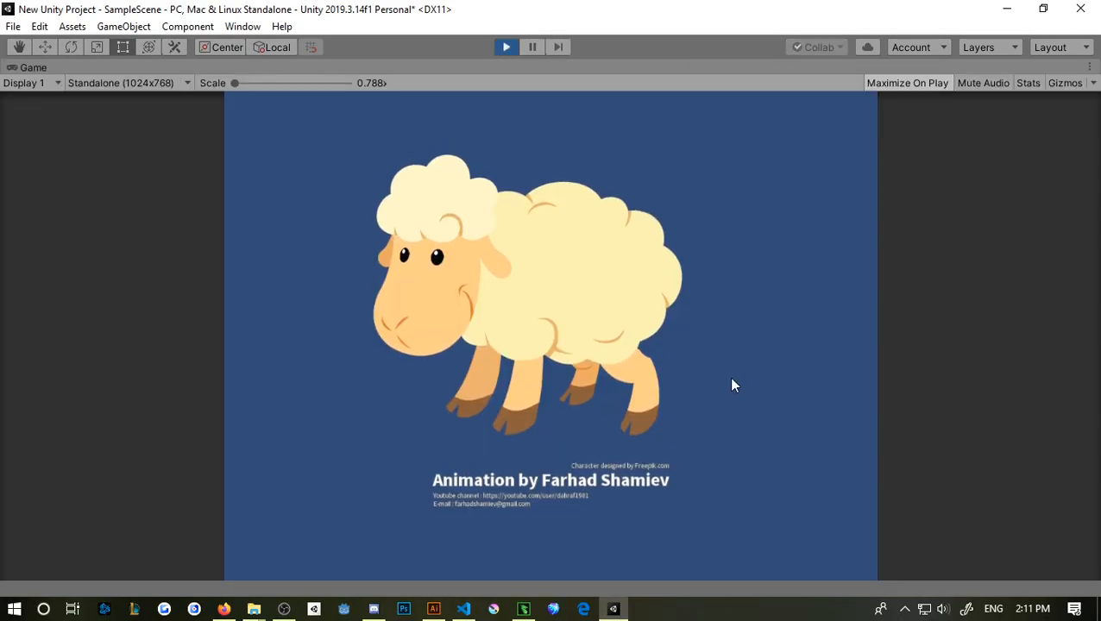